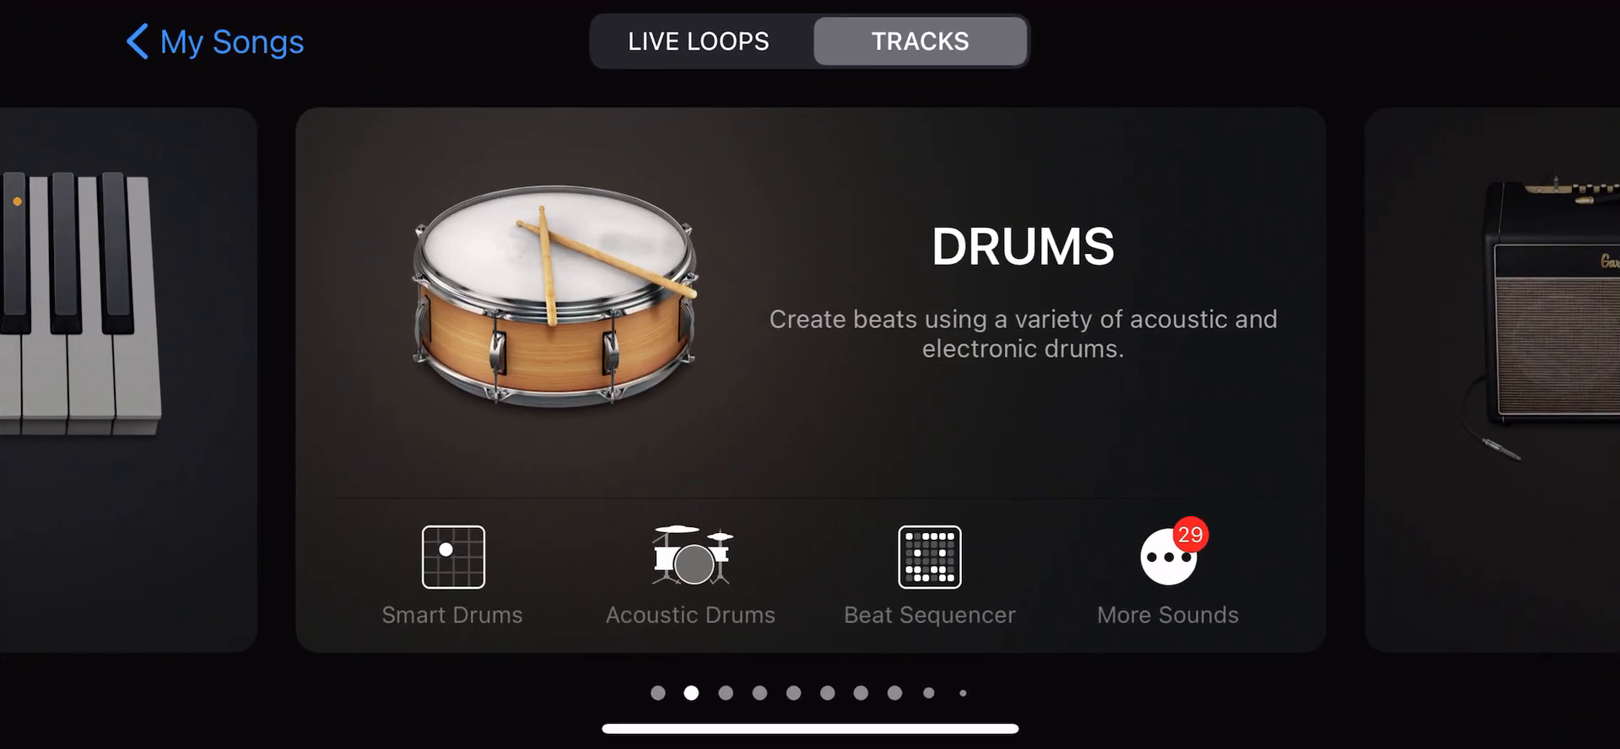
- Browse the Drums page of the Tracks browser and open Beat Sequencer
click(698, 41)
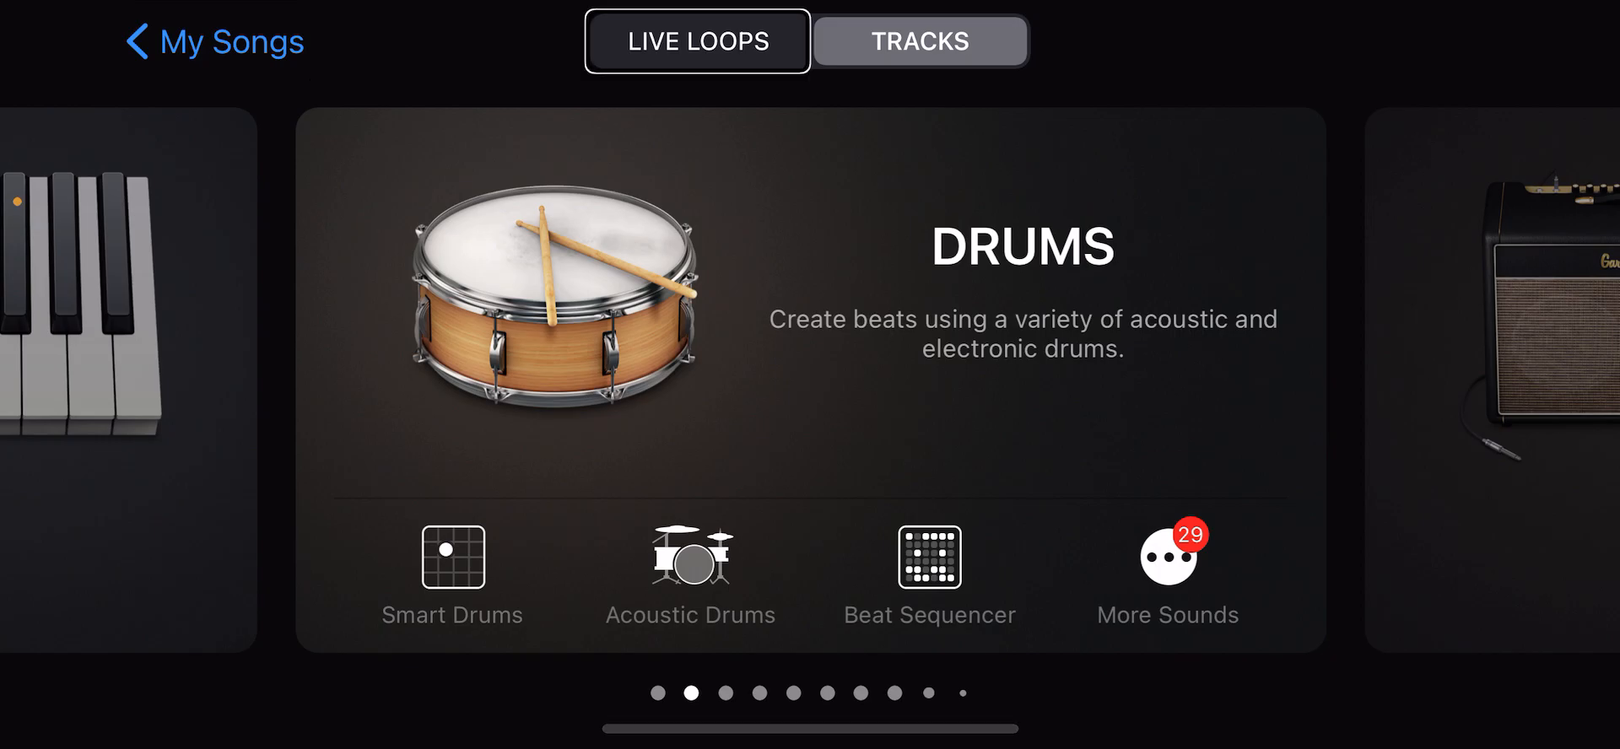
click(452, 558)
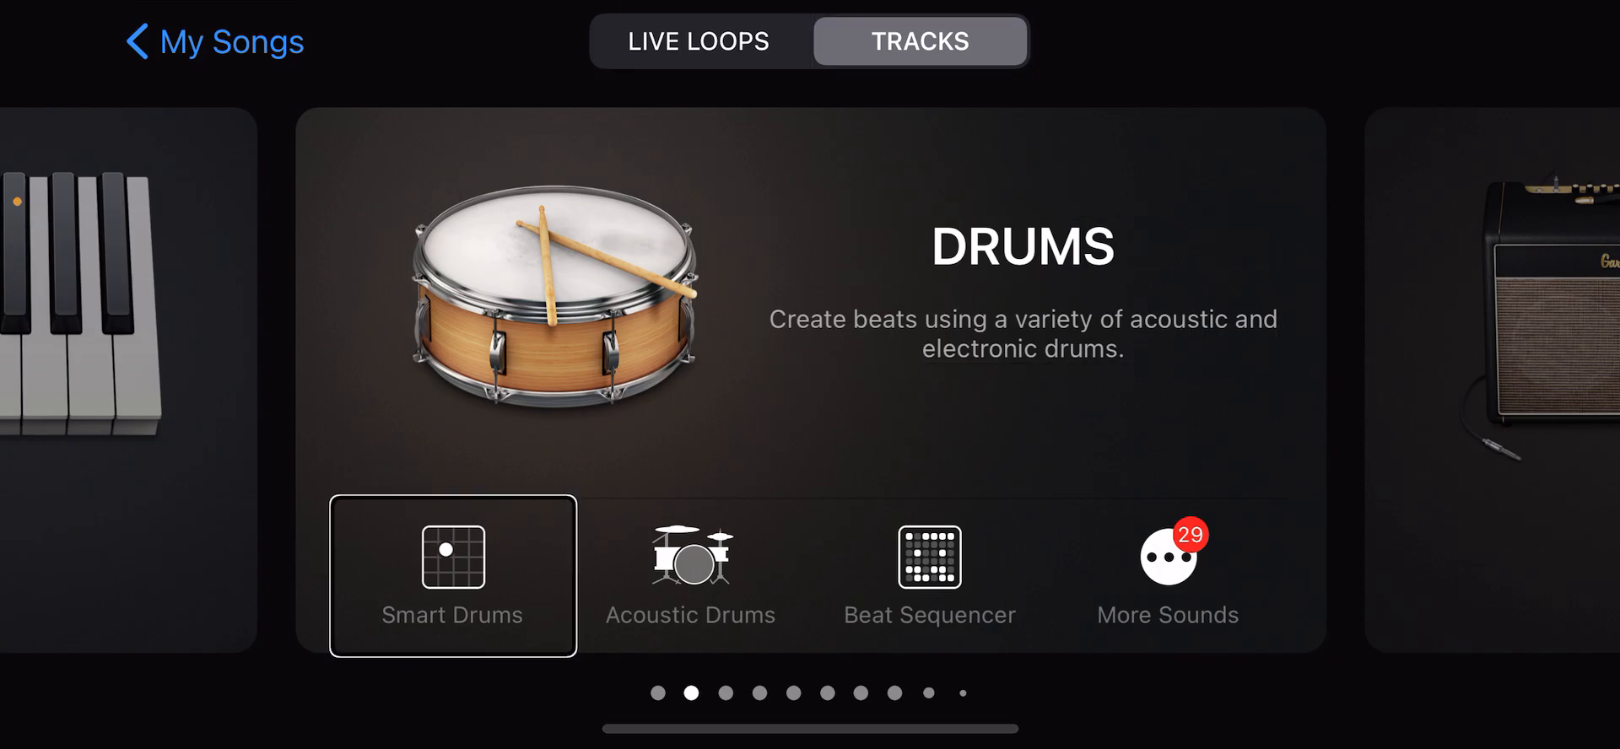
click(928, 575)
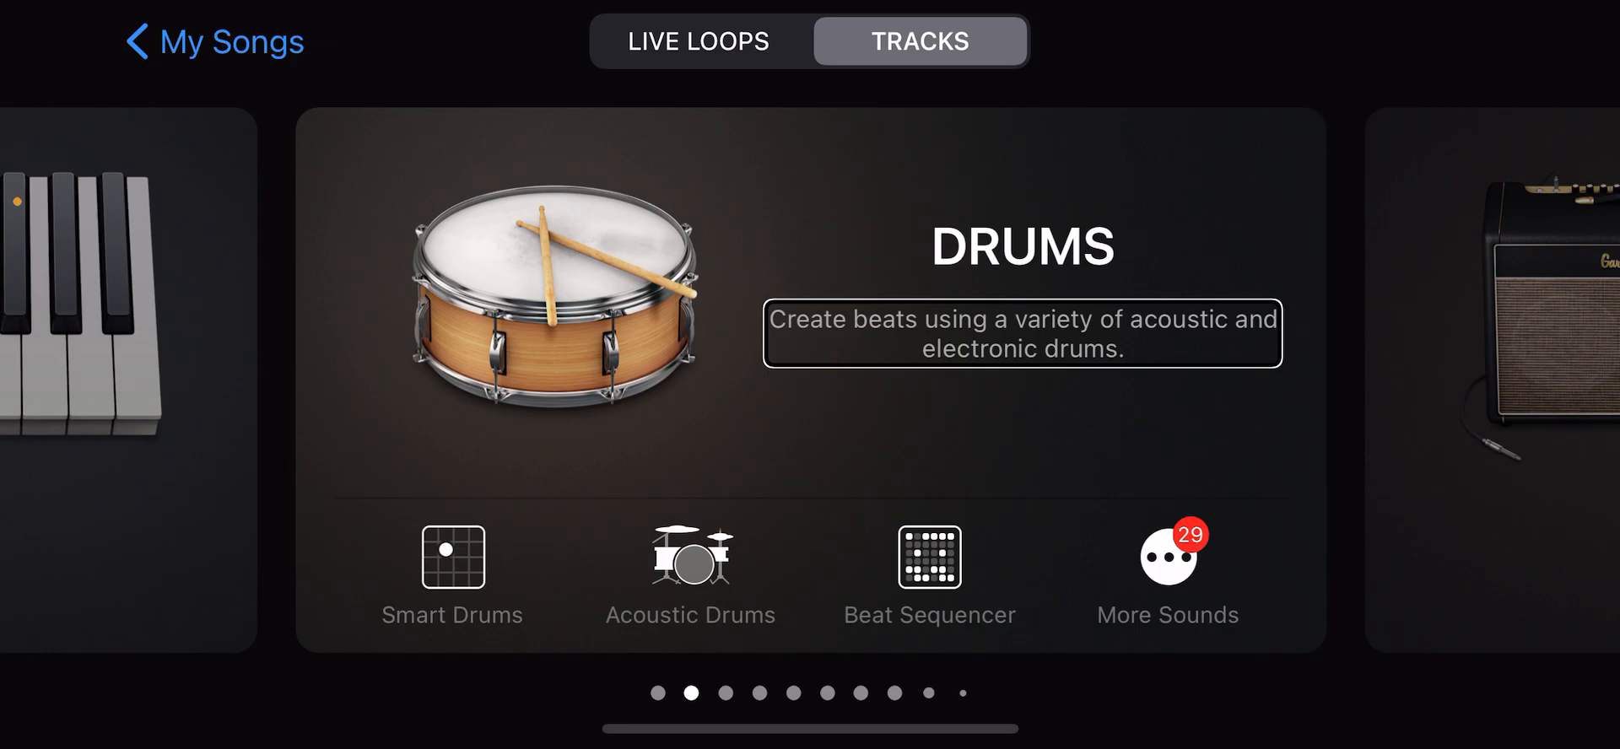
click(451, 558)
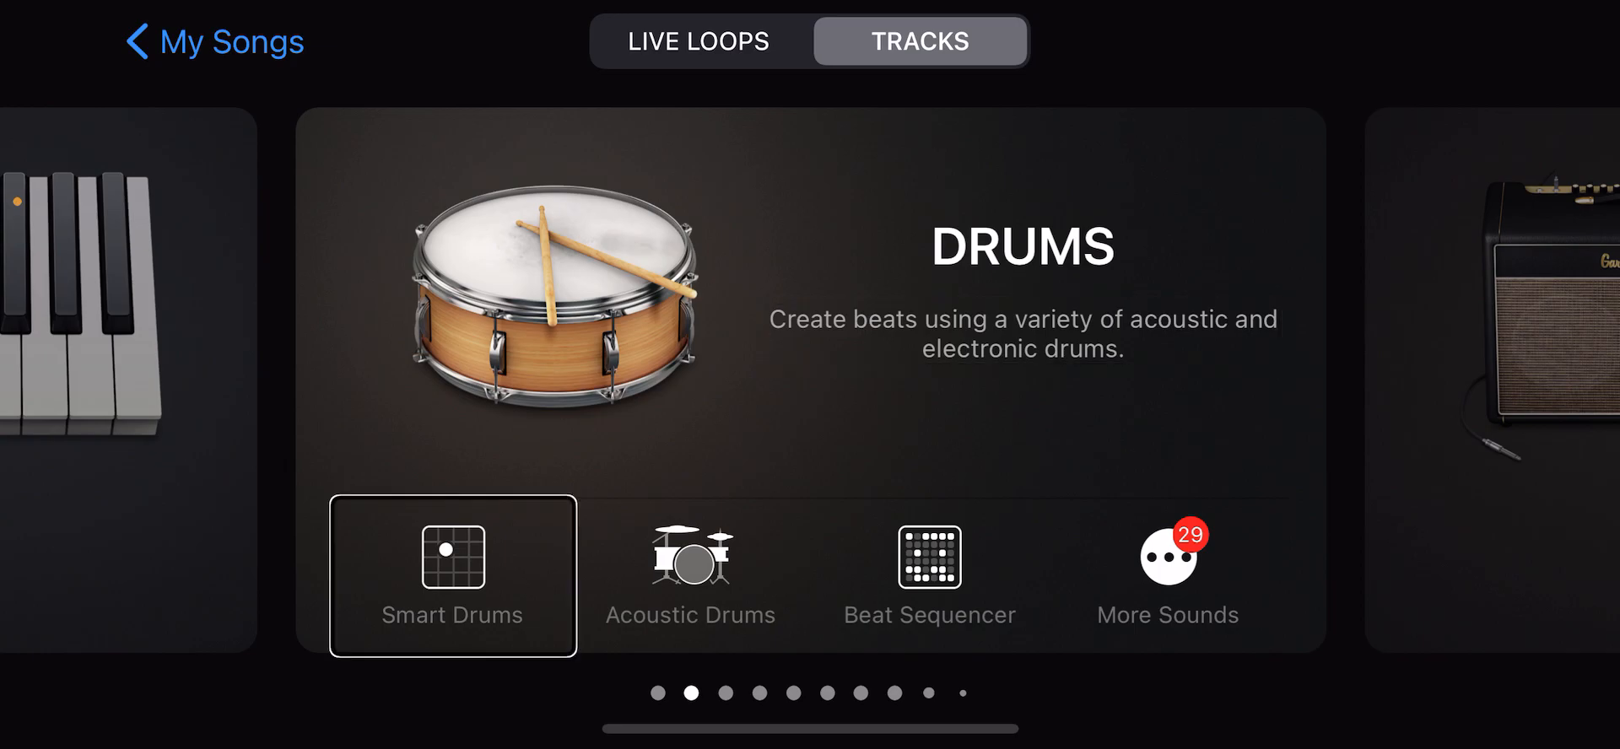
click(1168, 576)
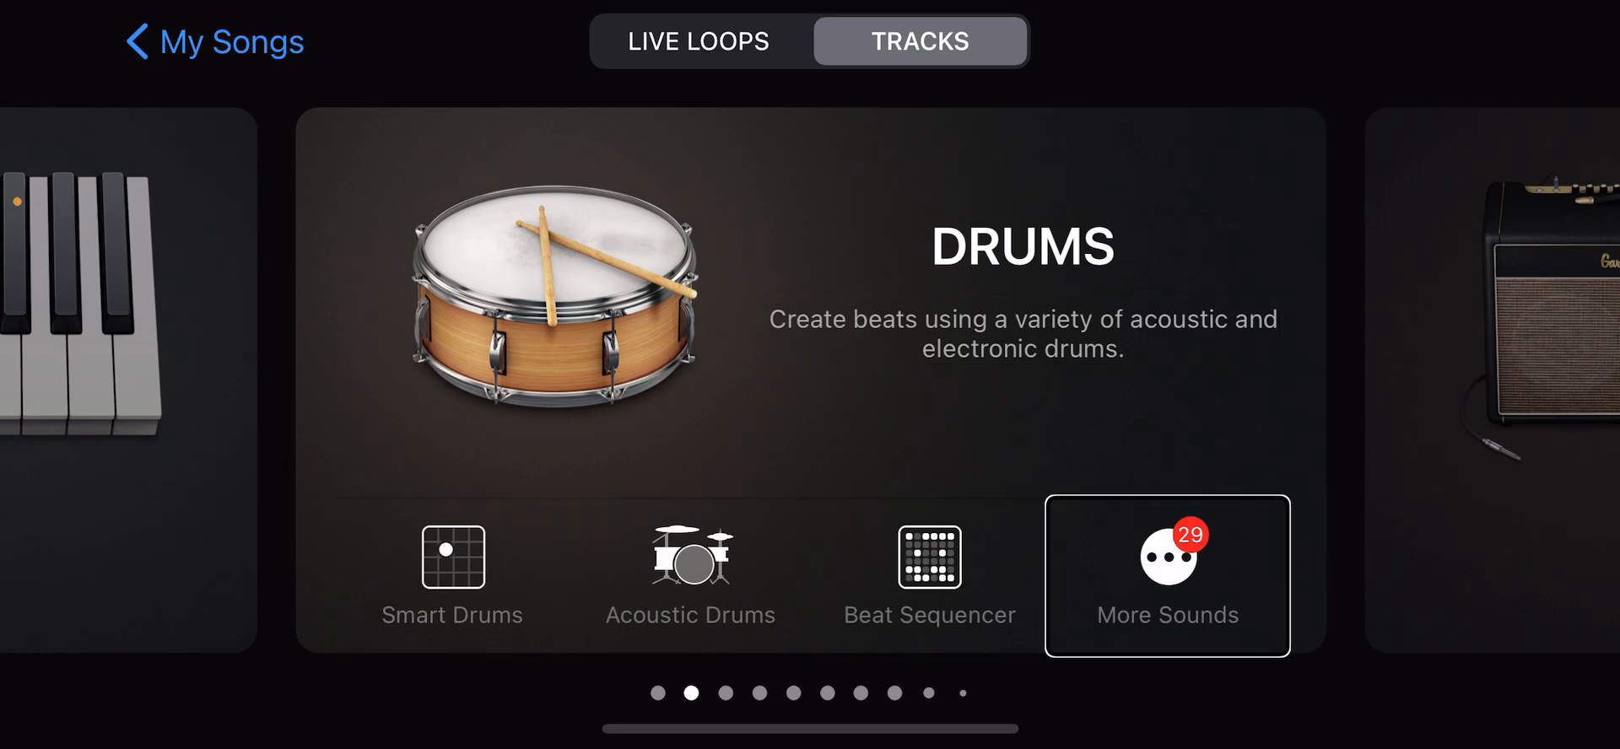
click(928, 577)
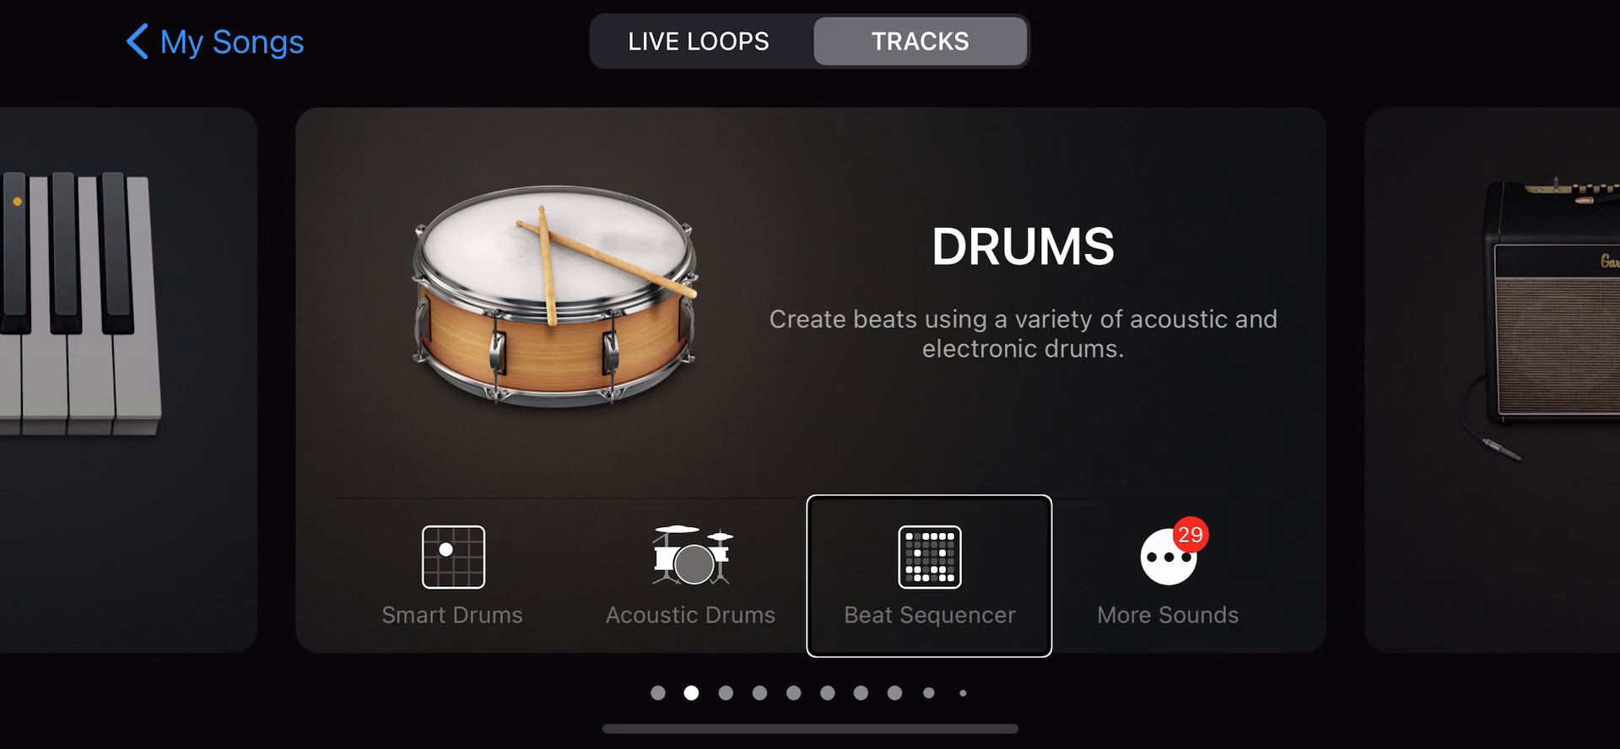
click(928, 575)
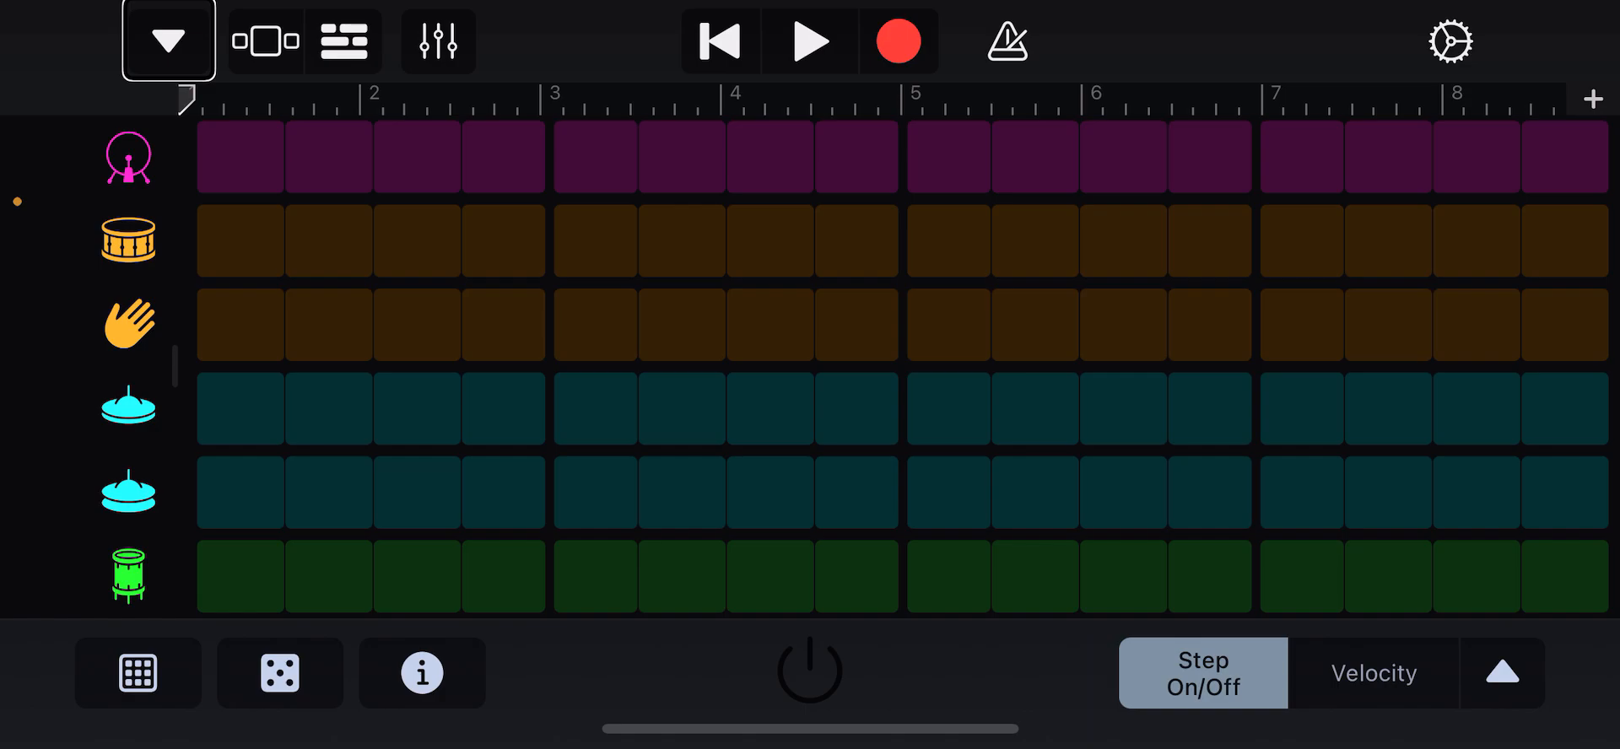
- Switch on step 1 of the kick row in the Beat Sequencer grid
click(128, 157)
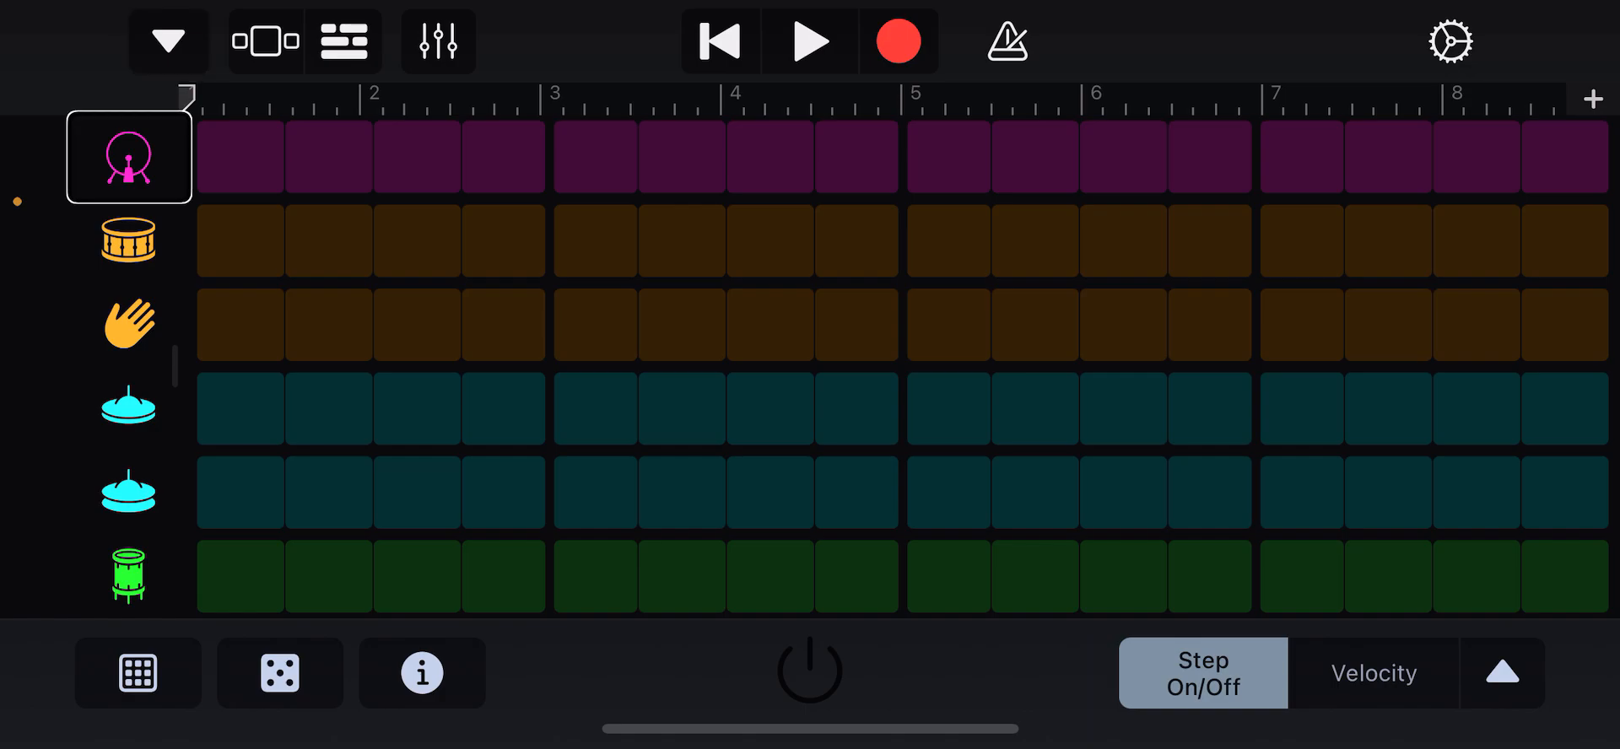
click(327, 241)
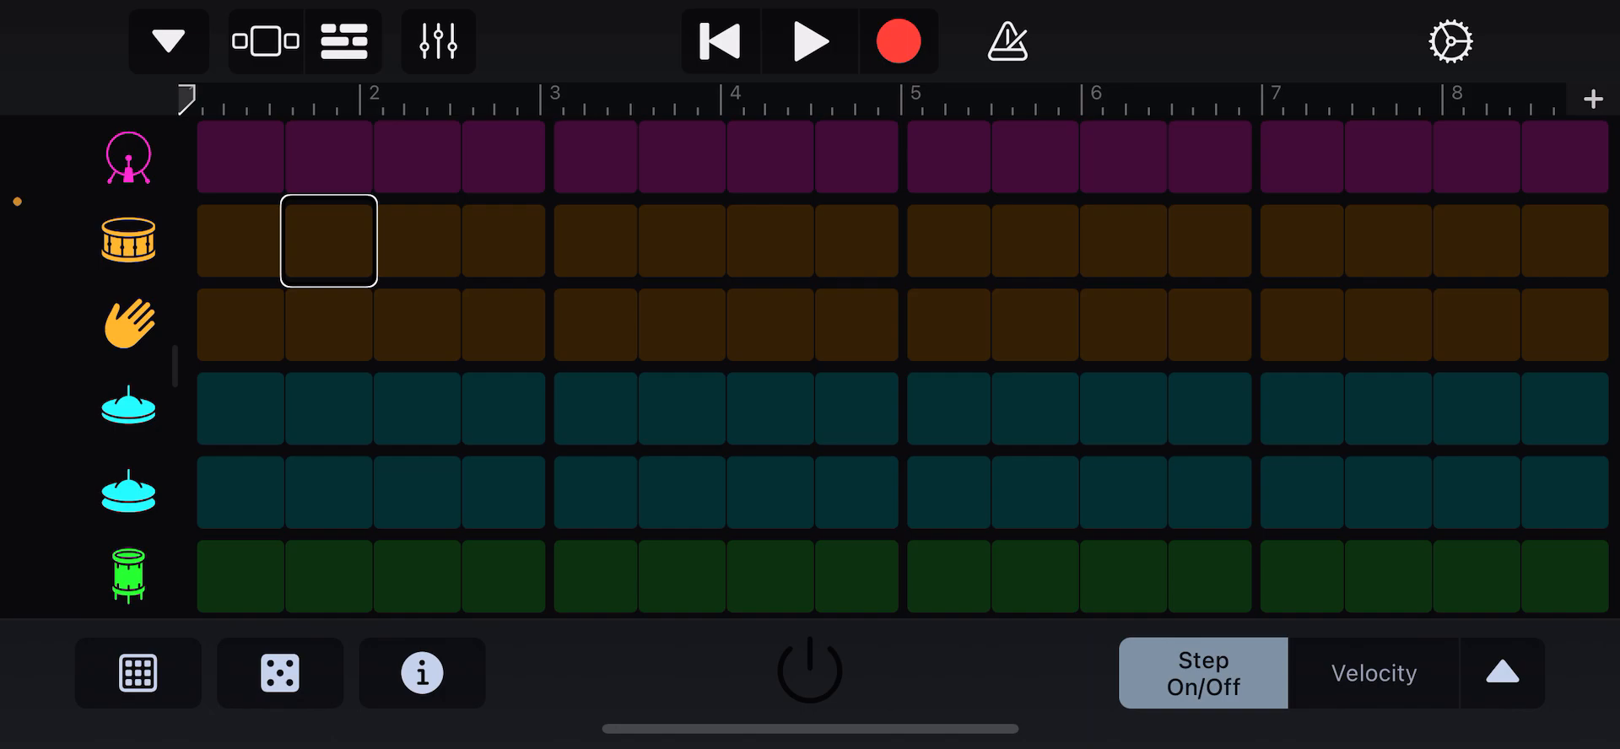
click(328, 577)
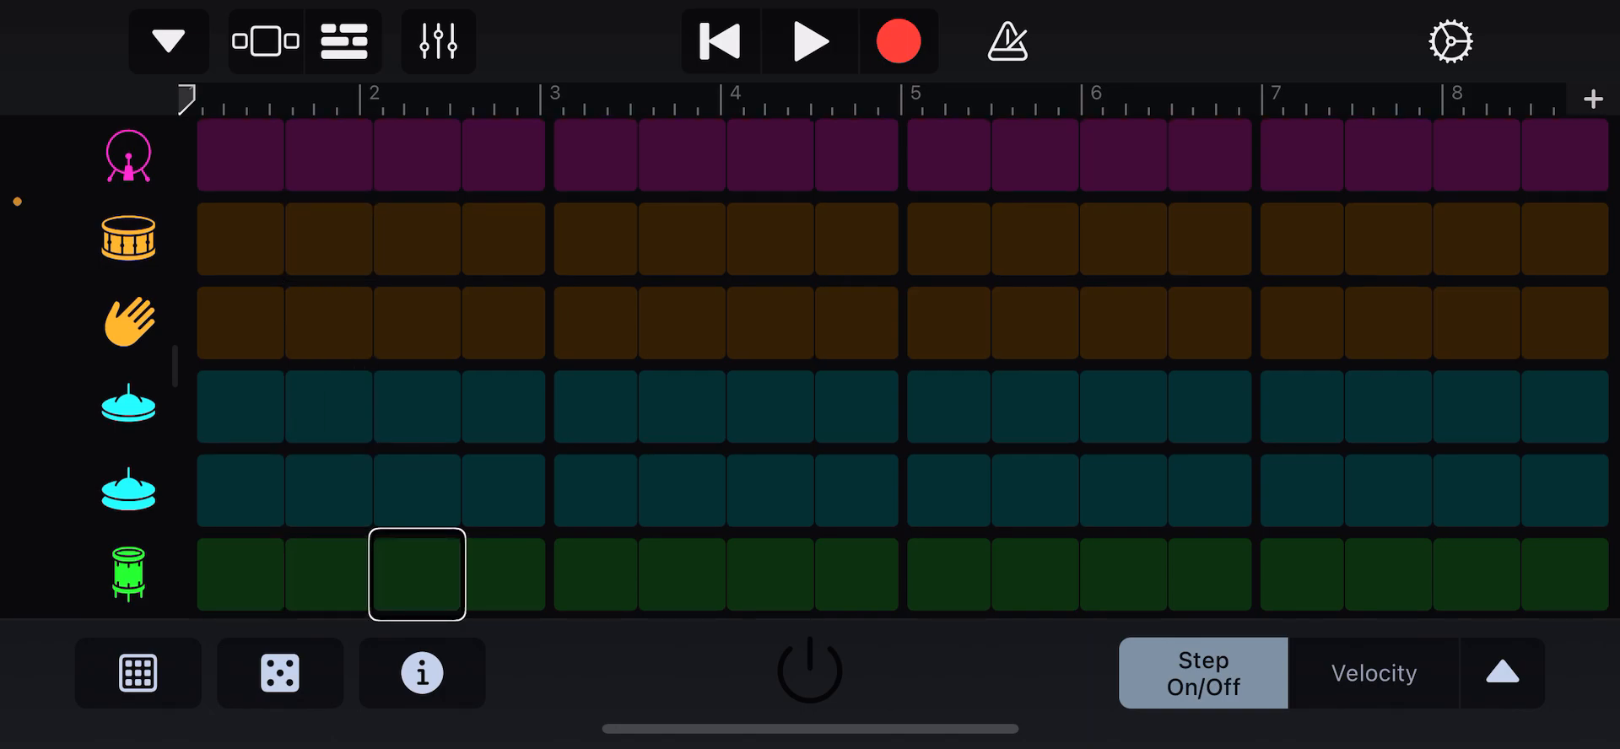
click(239, 575)
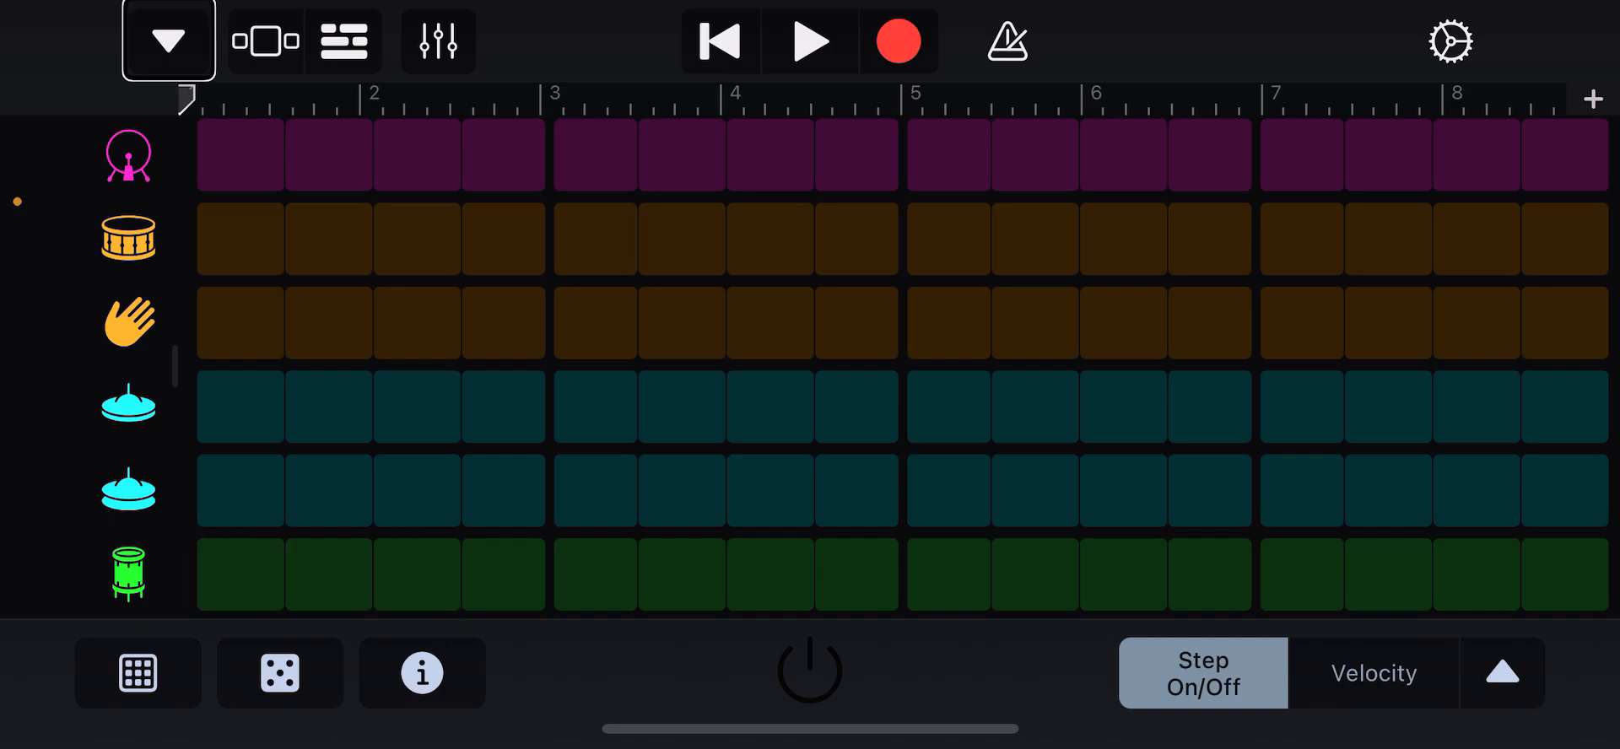
click(264, 42)
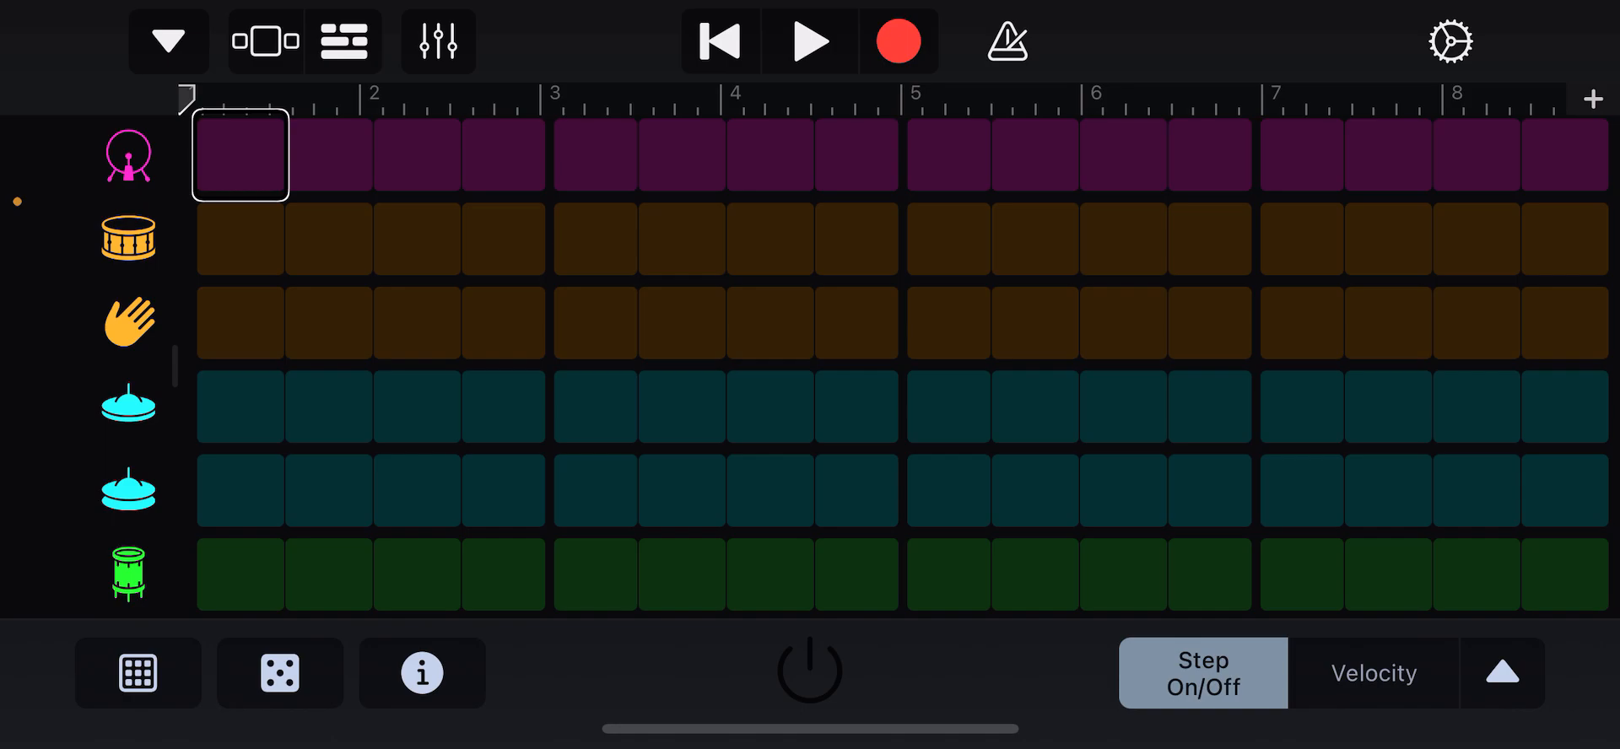
click(239, 155)
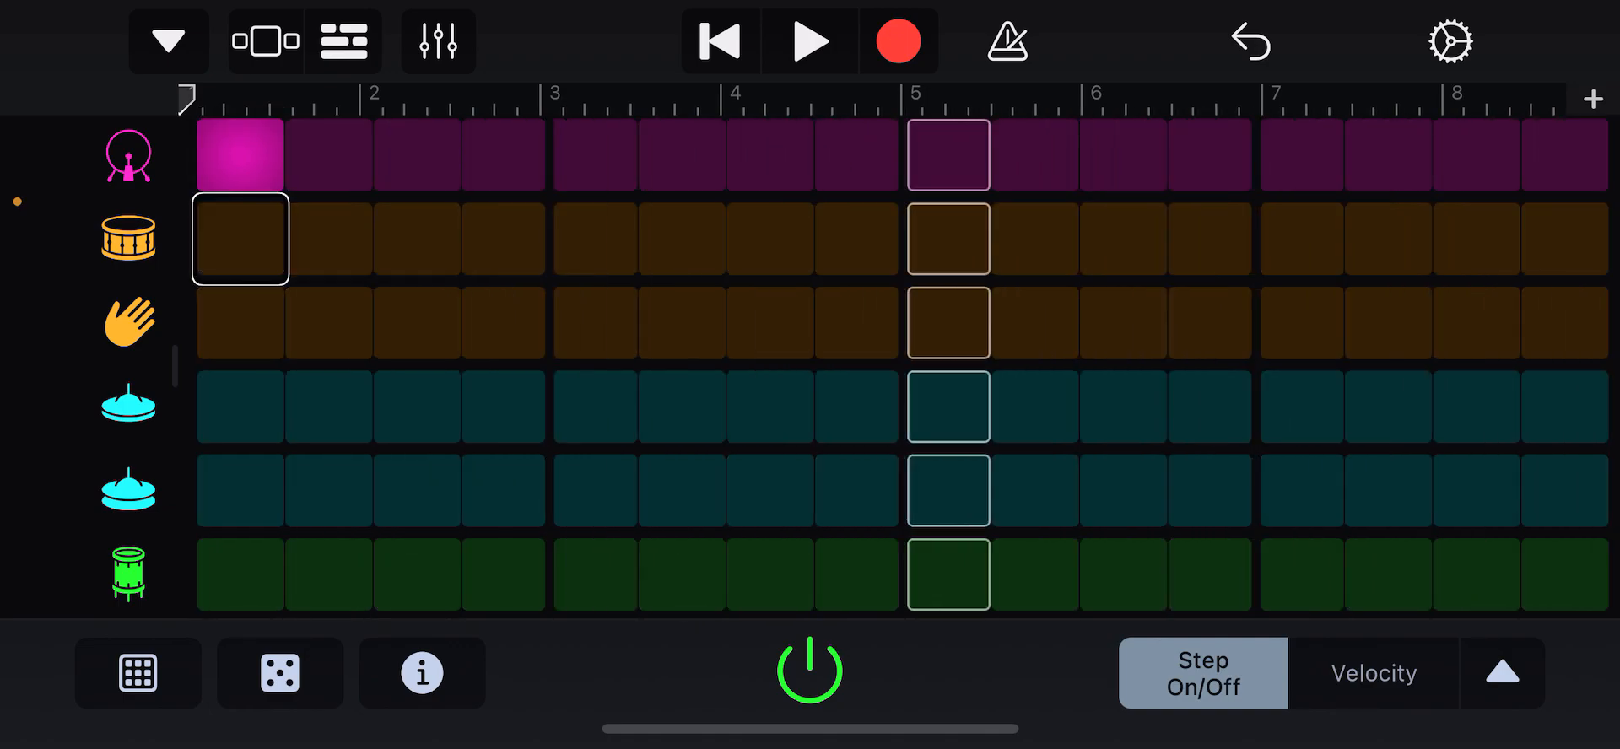
- Turn on snare step 2, clap step 4, and two adjacent cymbal steps in group two
click(327, 239)
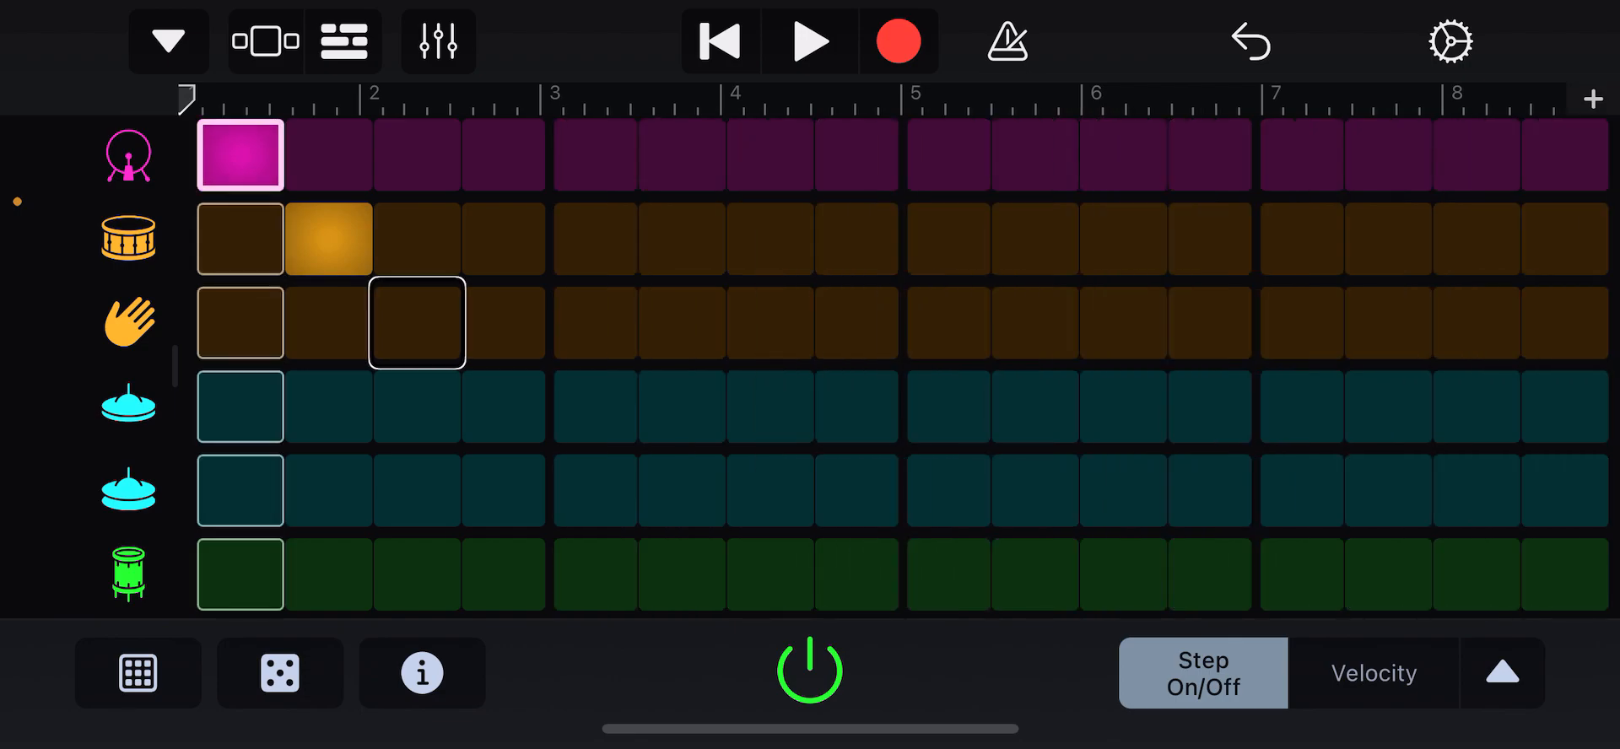
click(505, 322)
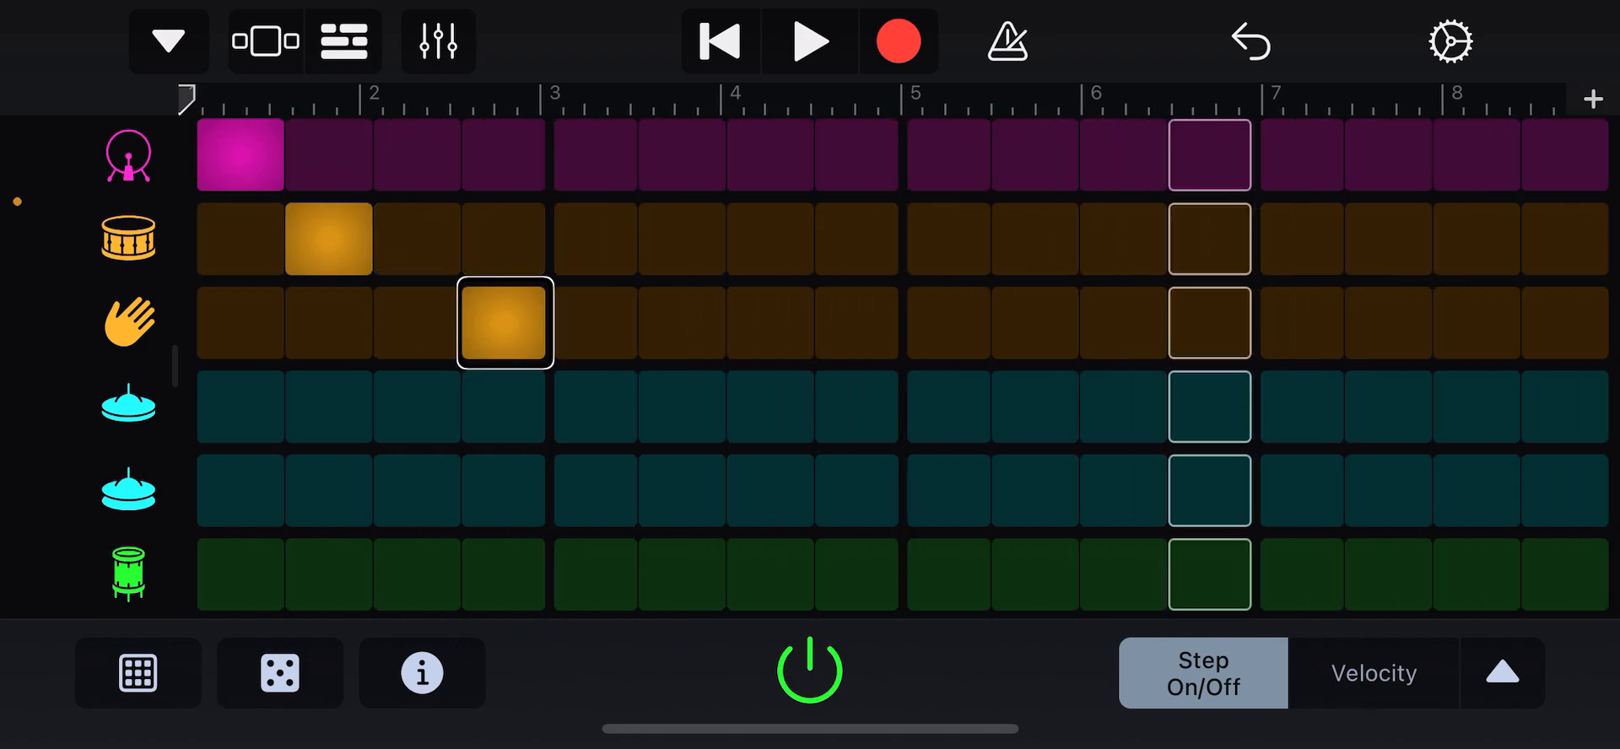
click(416, 490)
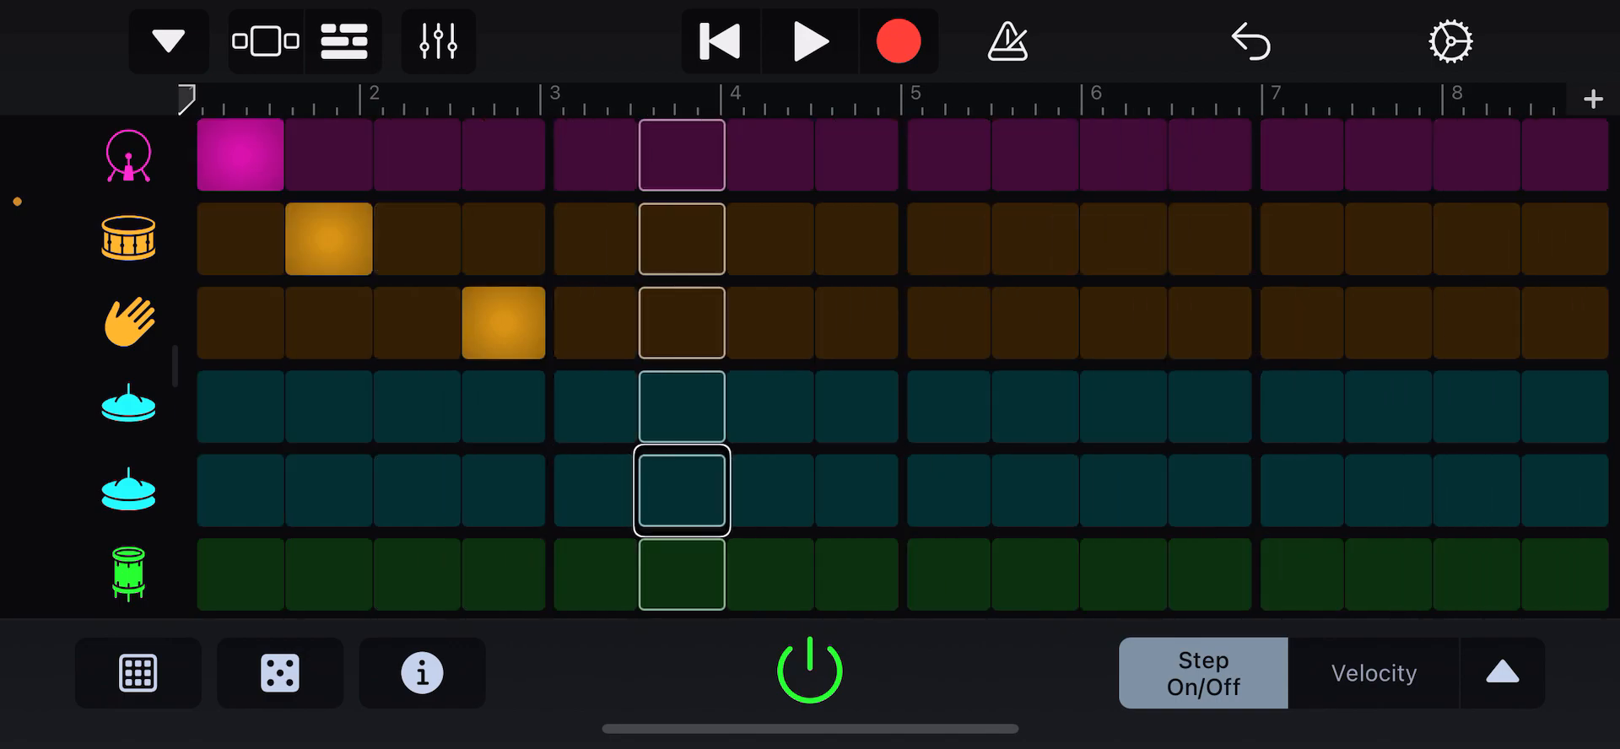
click(681, 490)
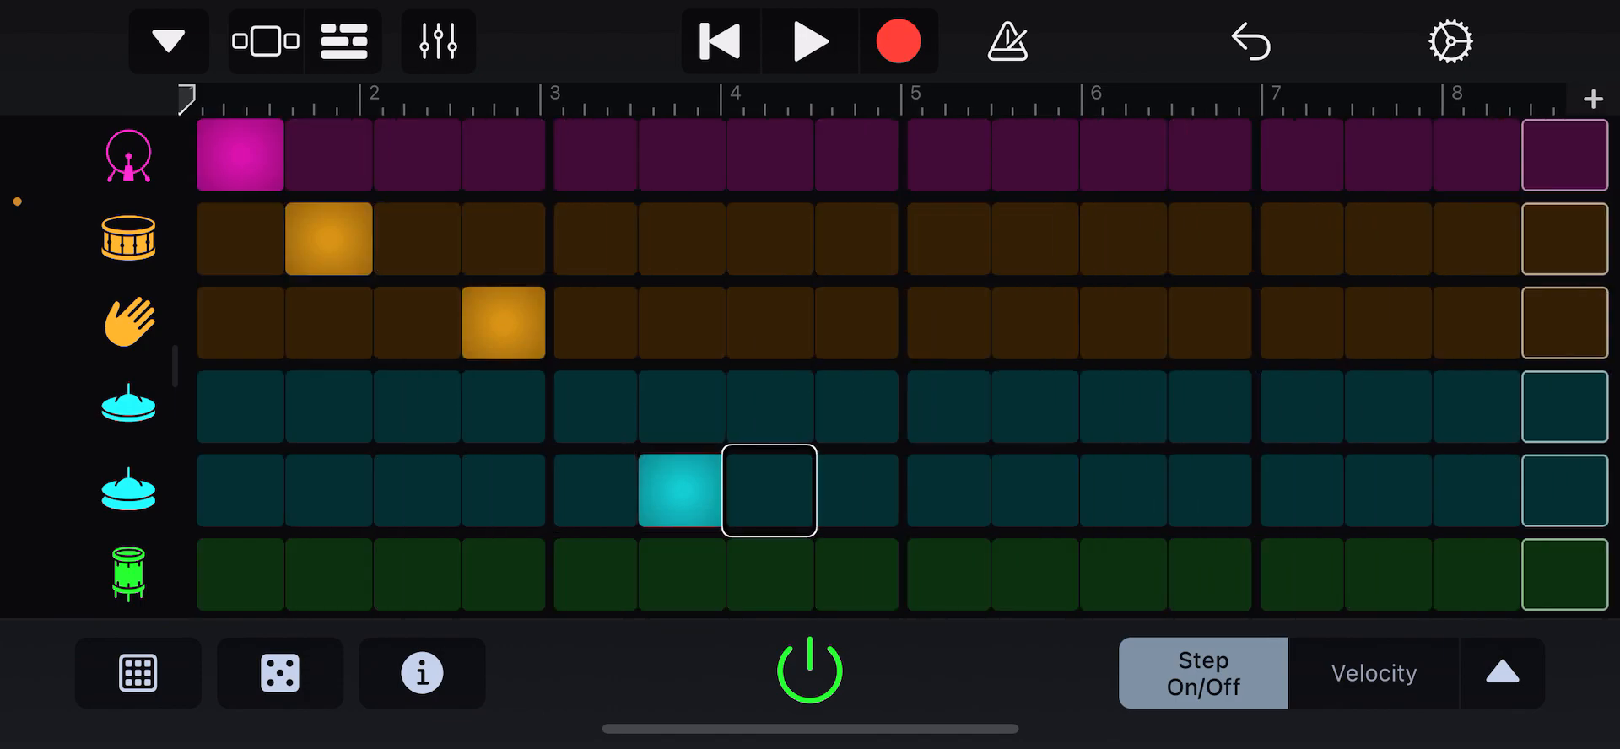
click(768, 490)
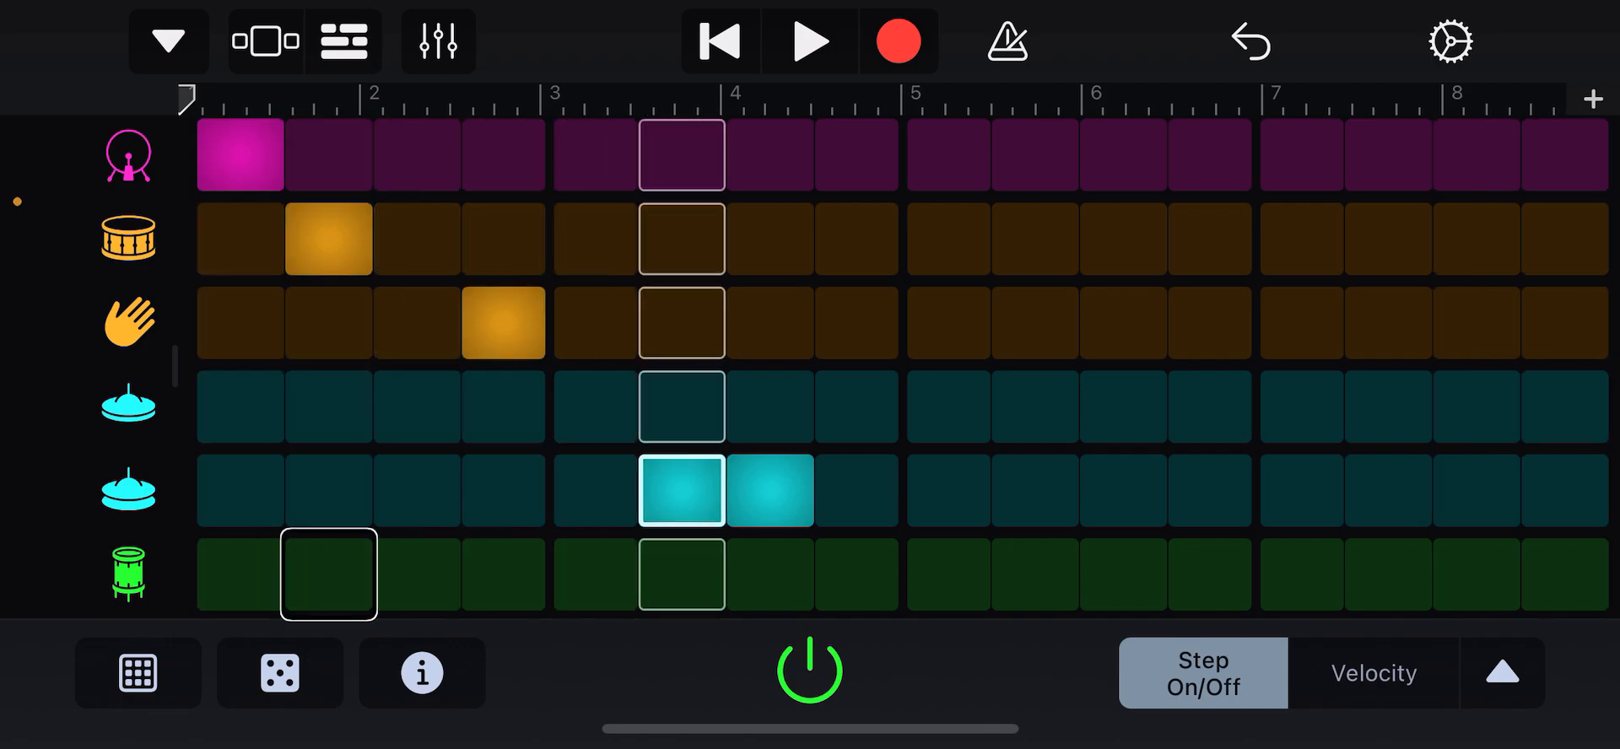
- Add a second kick on step 5, a clap on step 10 and a snare on step 14
click(327, 574)
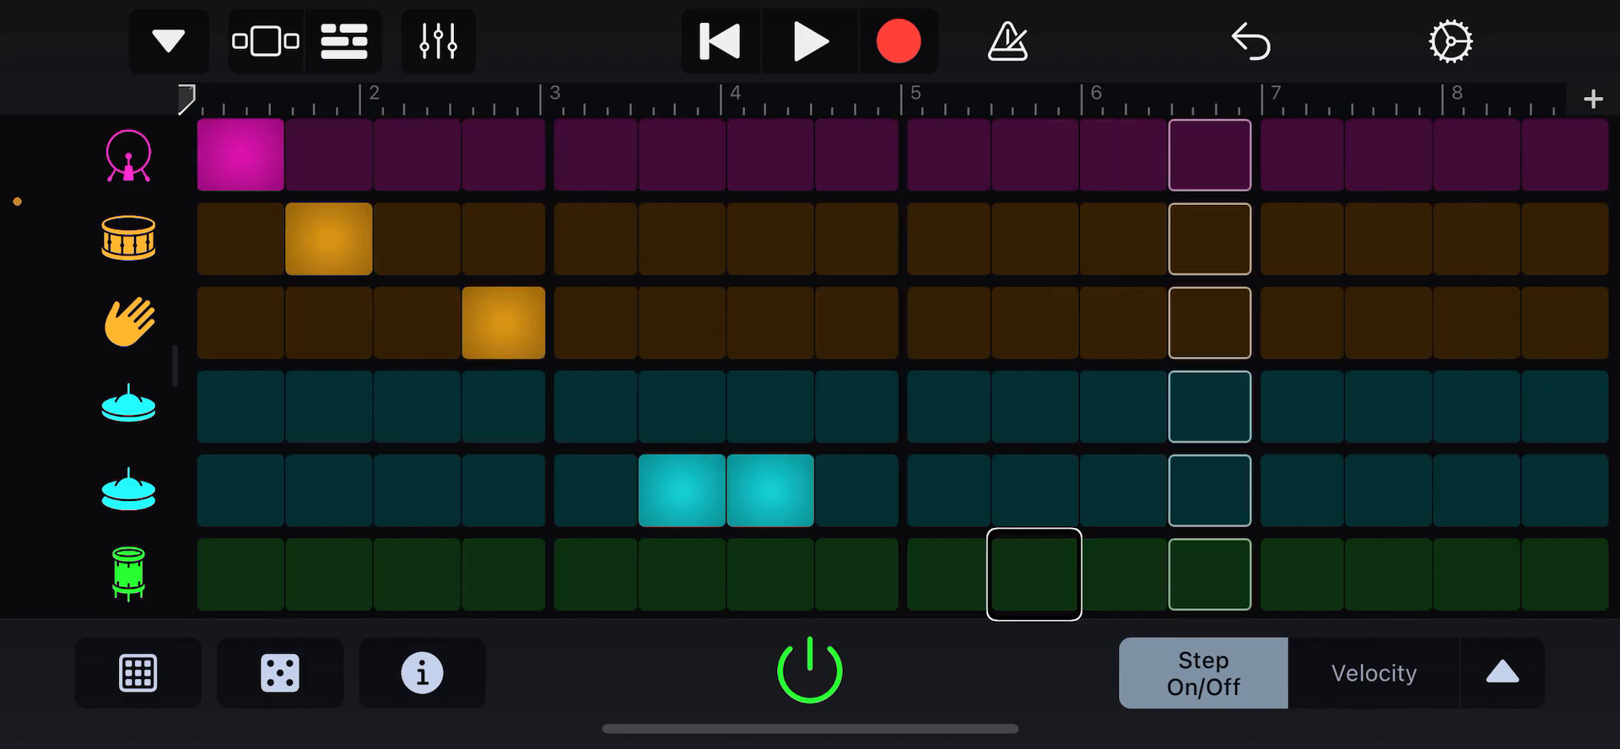
click(1033, 575)
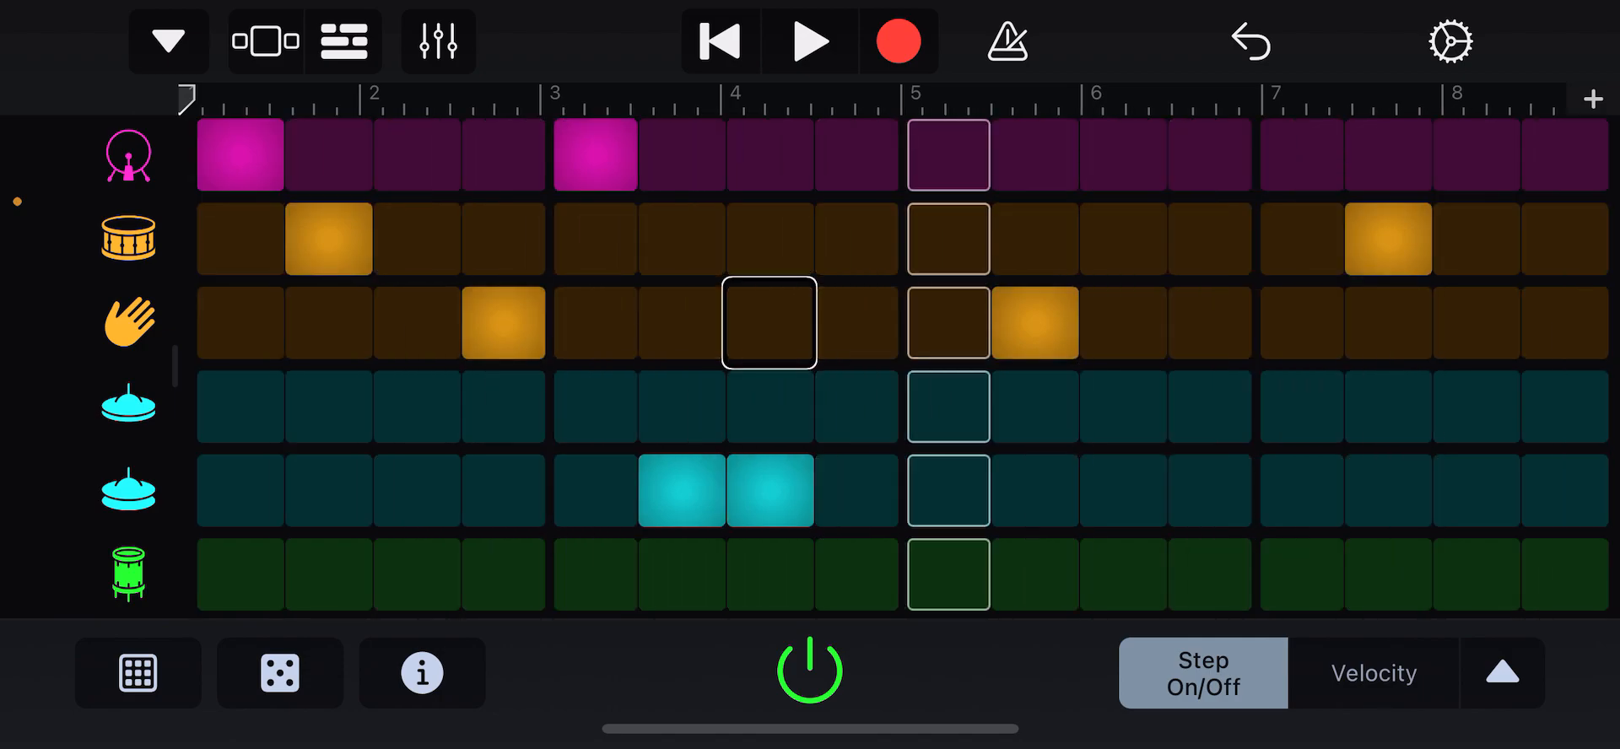
- Add kick hits on steps 6 and 11 and an extra clap on step 8
click(768, 321)
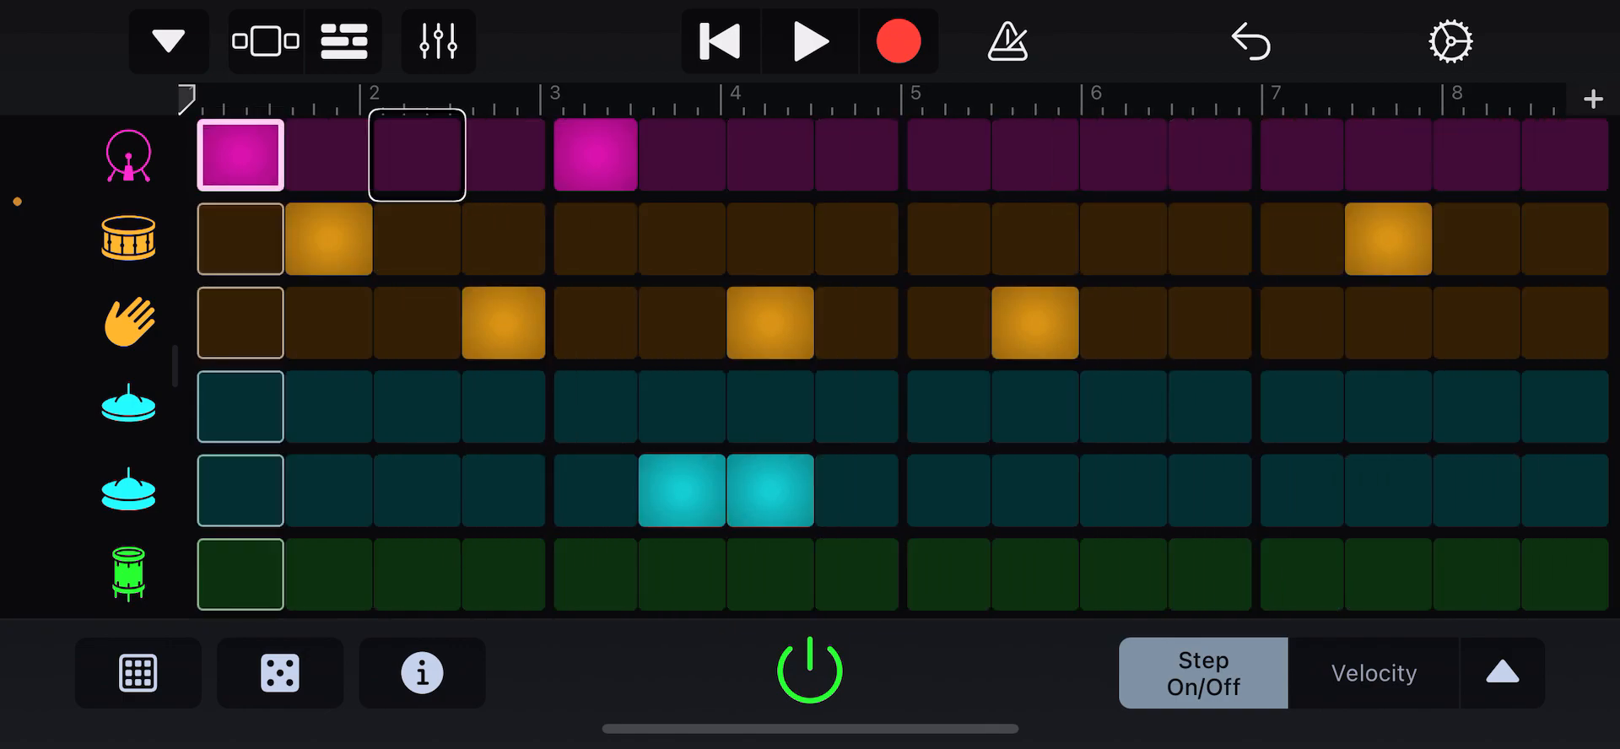
click(415, 156)
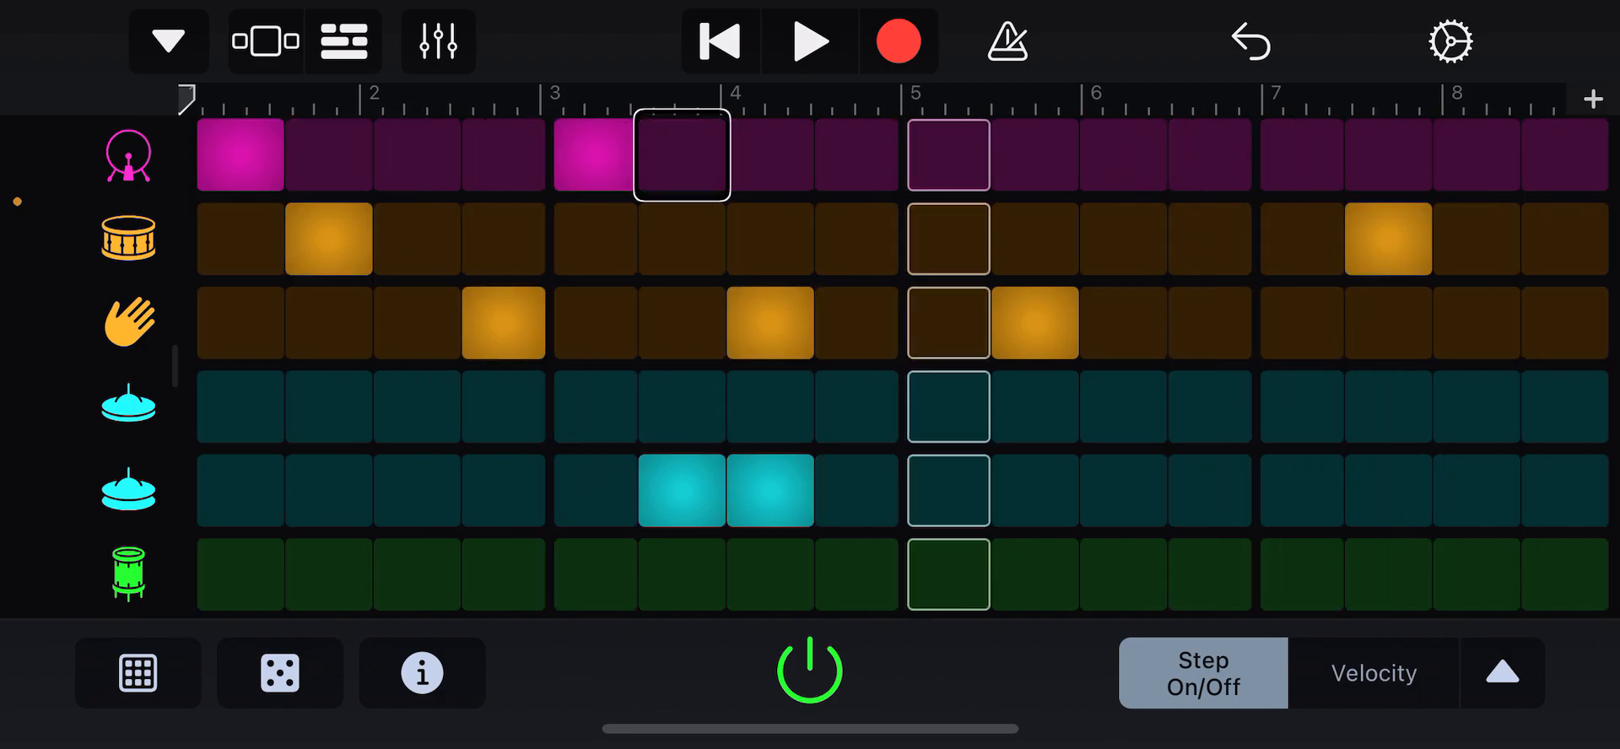
click(681, 156)
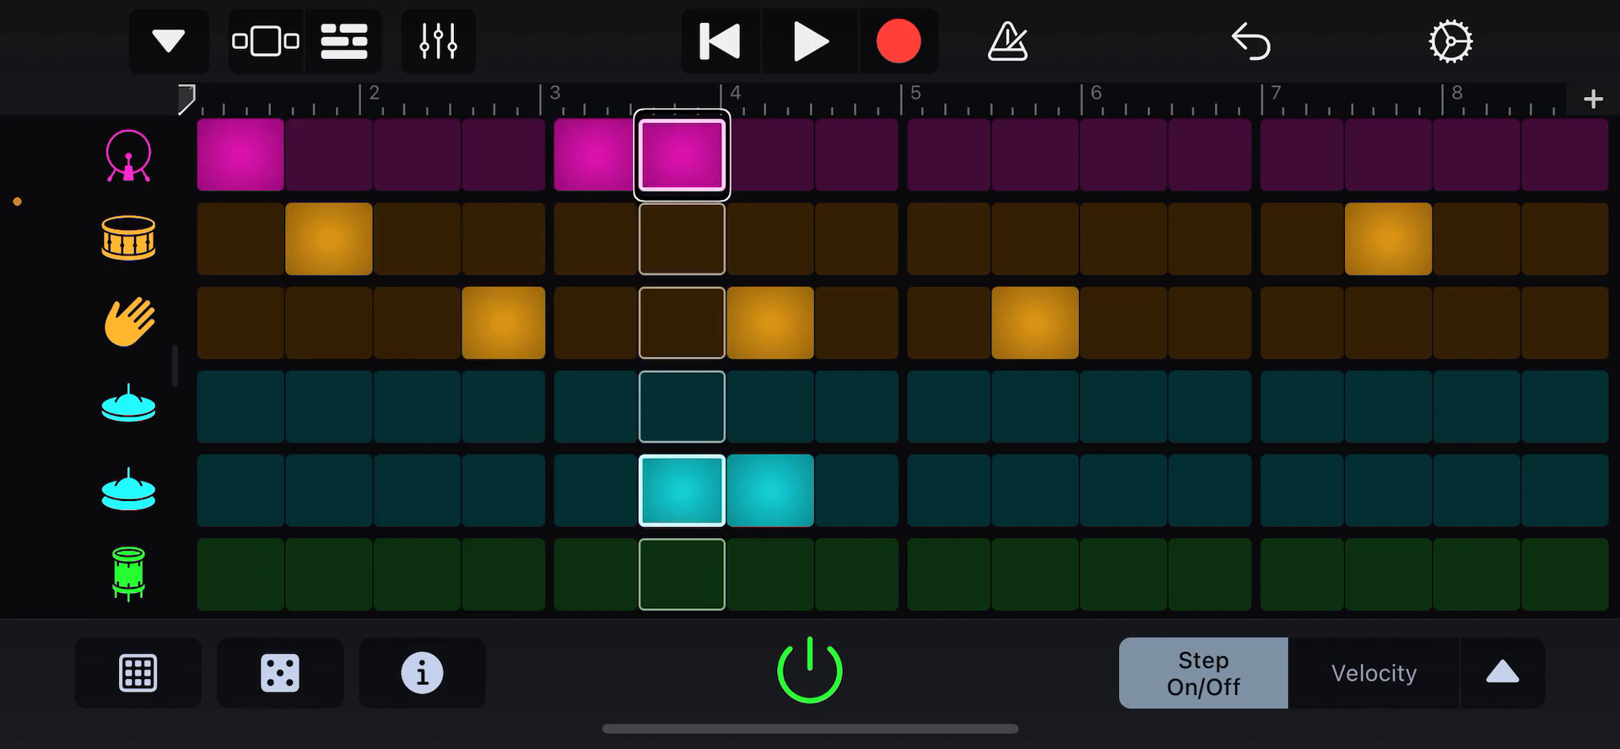
click(594, 156)
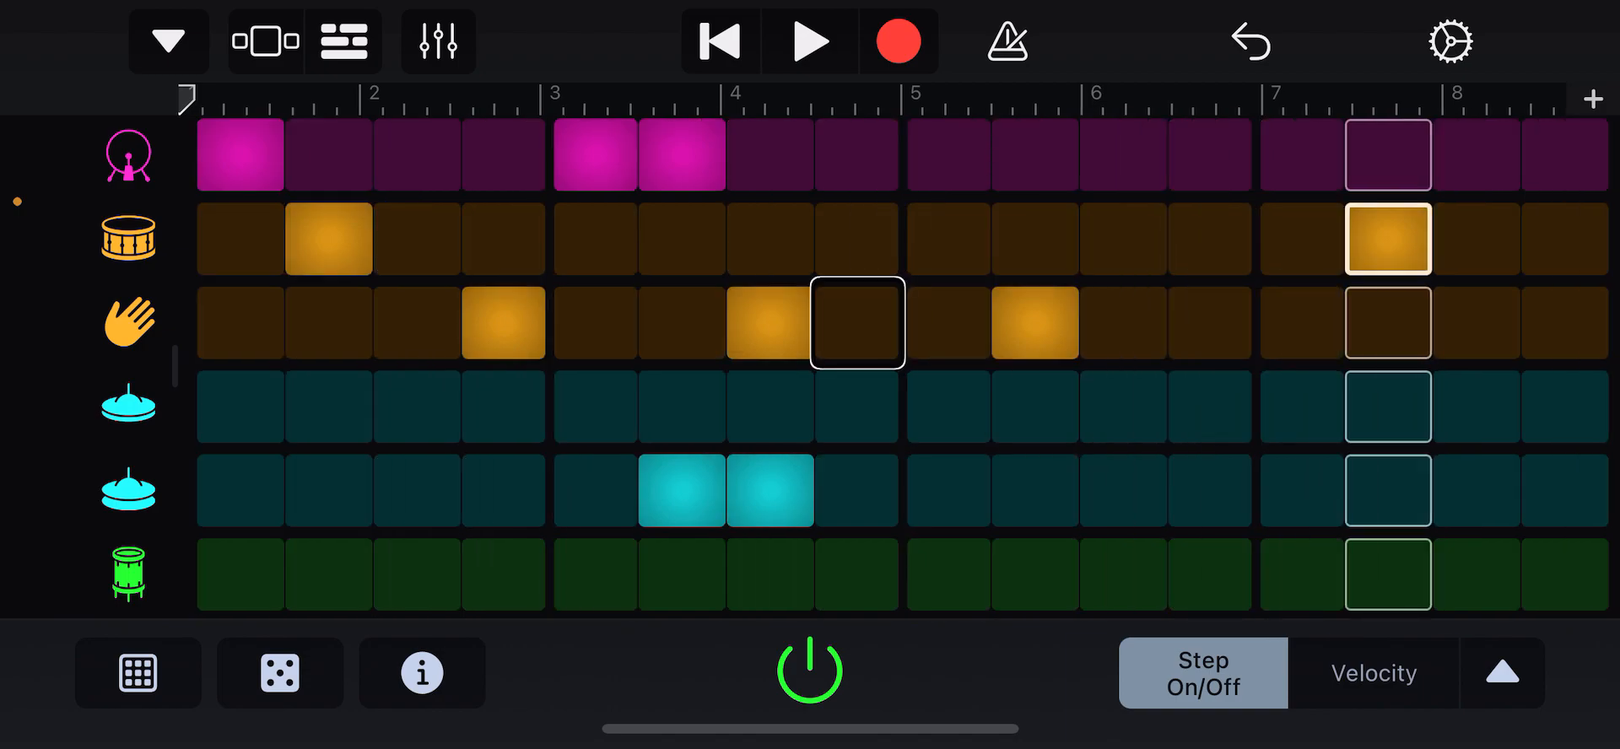
click(856, 322)
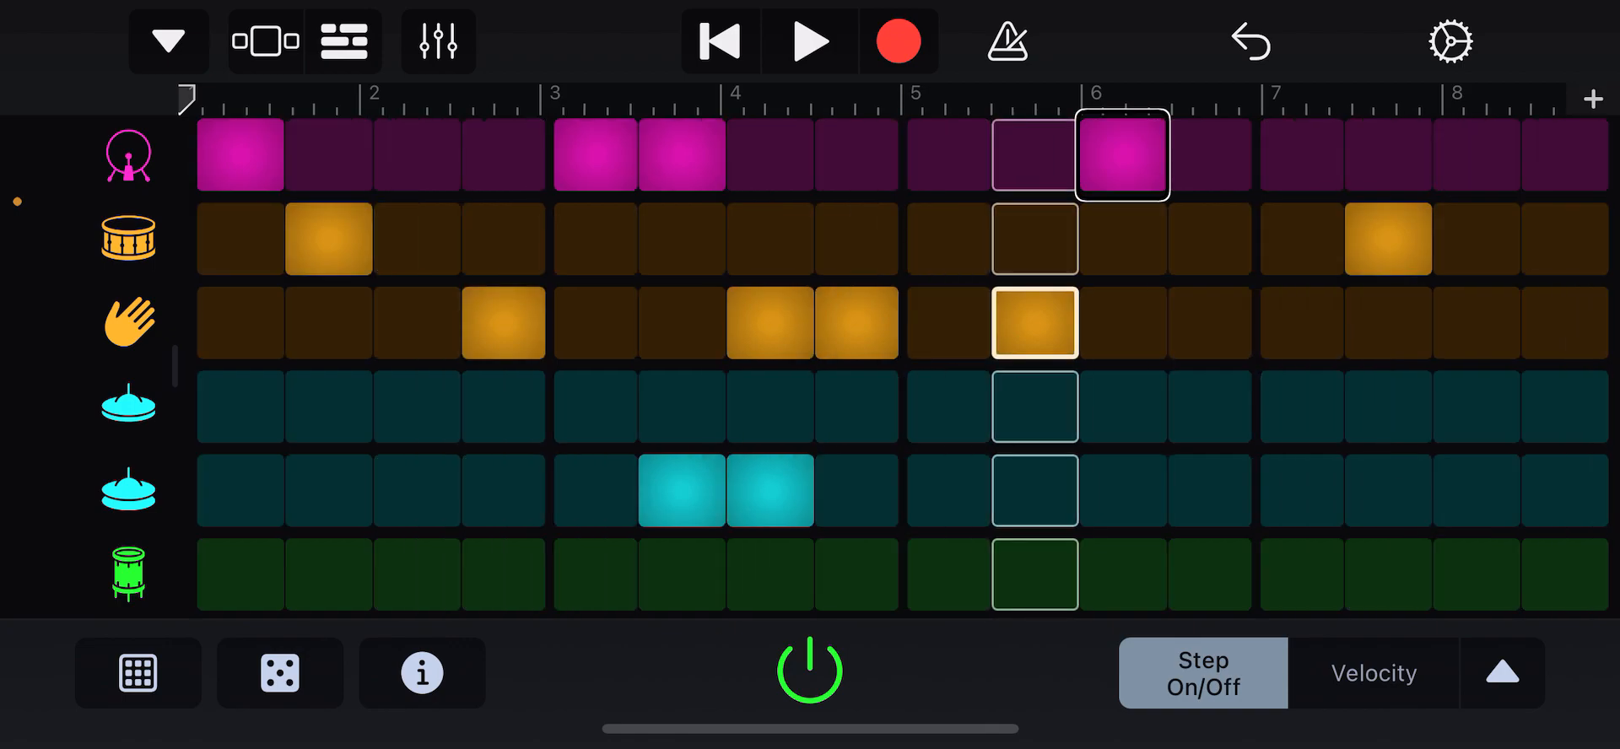
click(137, 673)
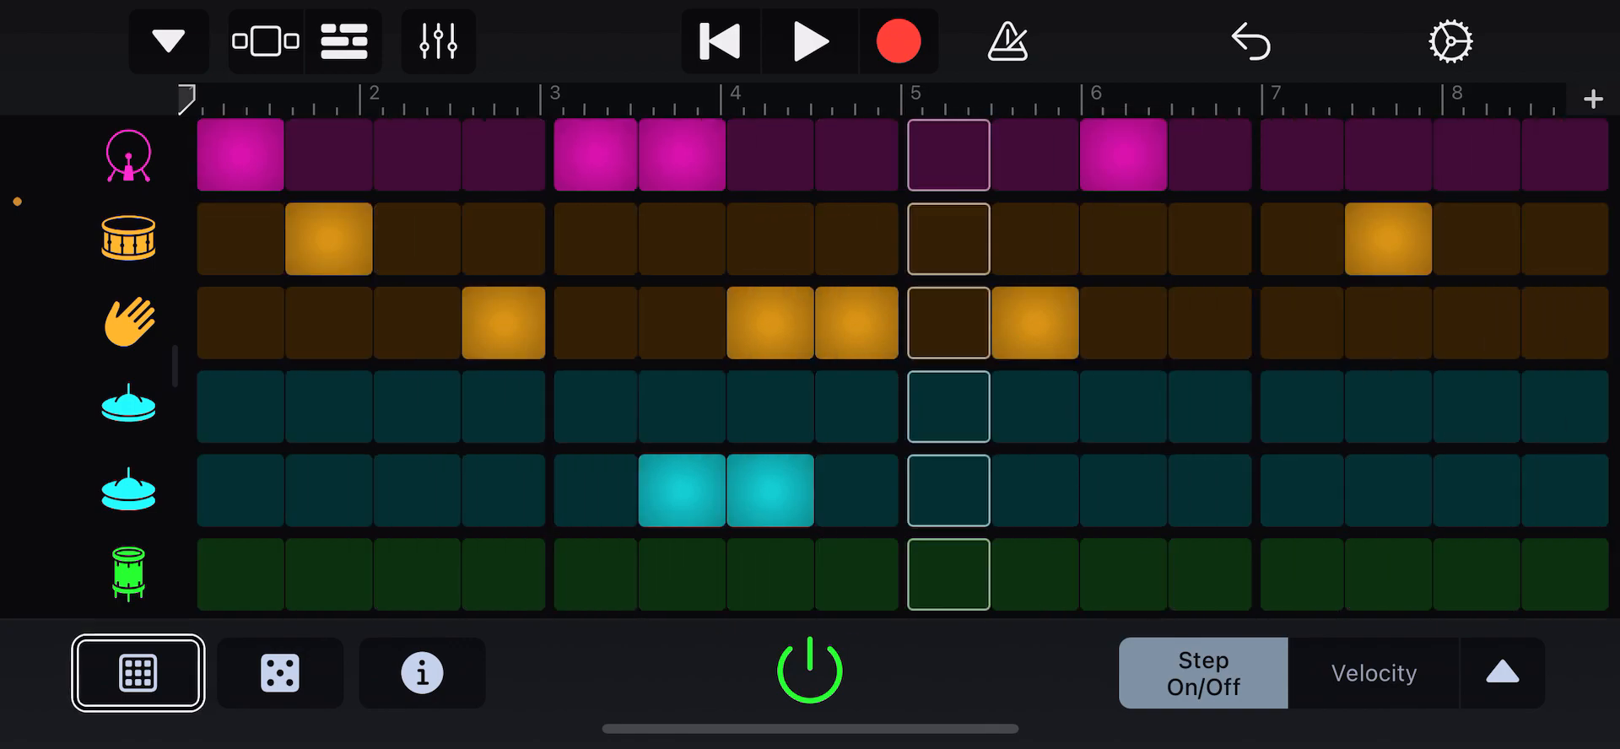
click(856, 321)
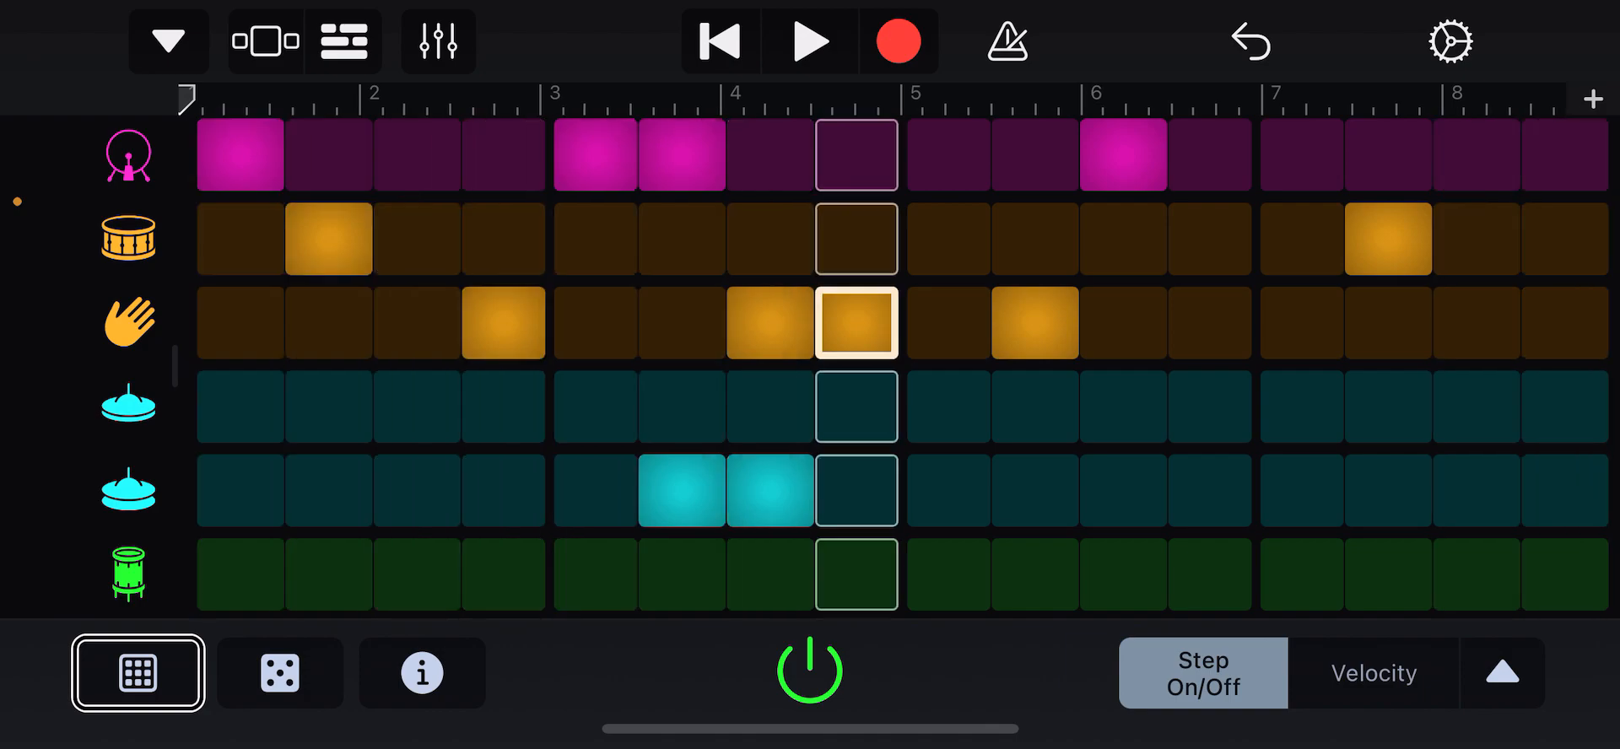
click(279, 672)
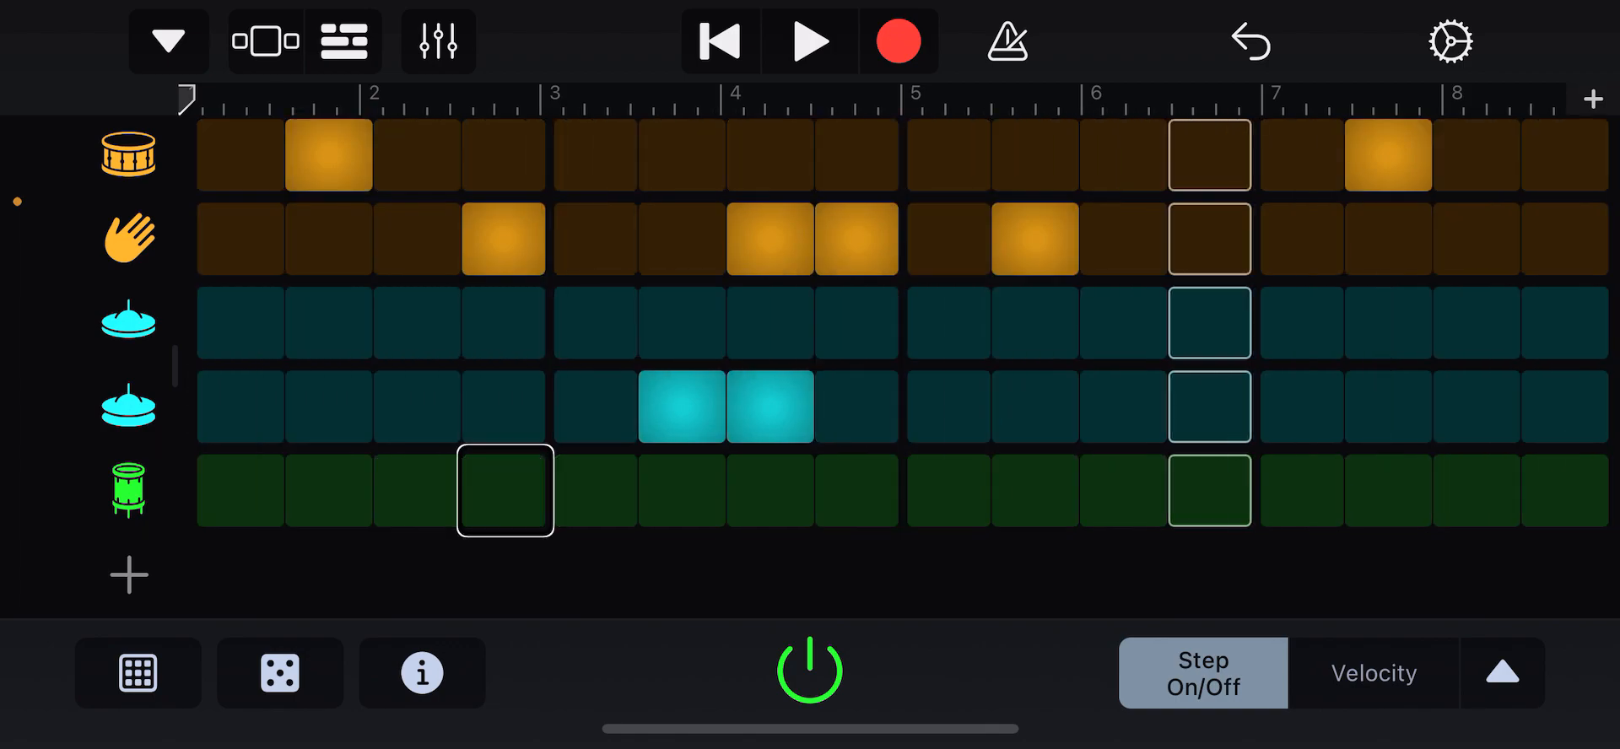
- Turn on step 4 of the green bottom drum row and exit to the Drums choices
click(504, 491)
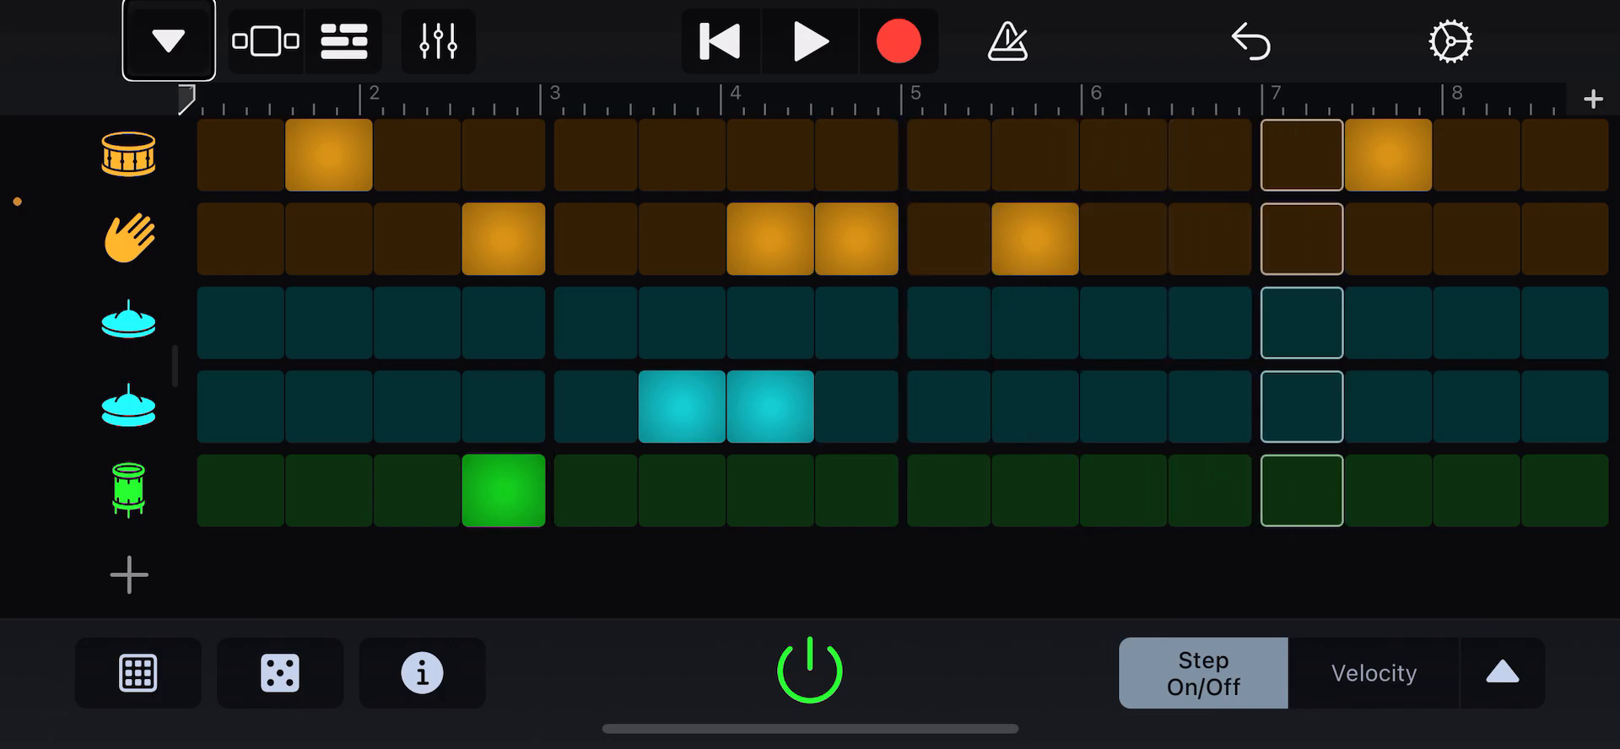
click(263, 41)
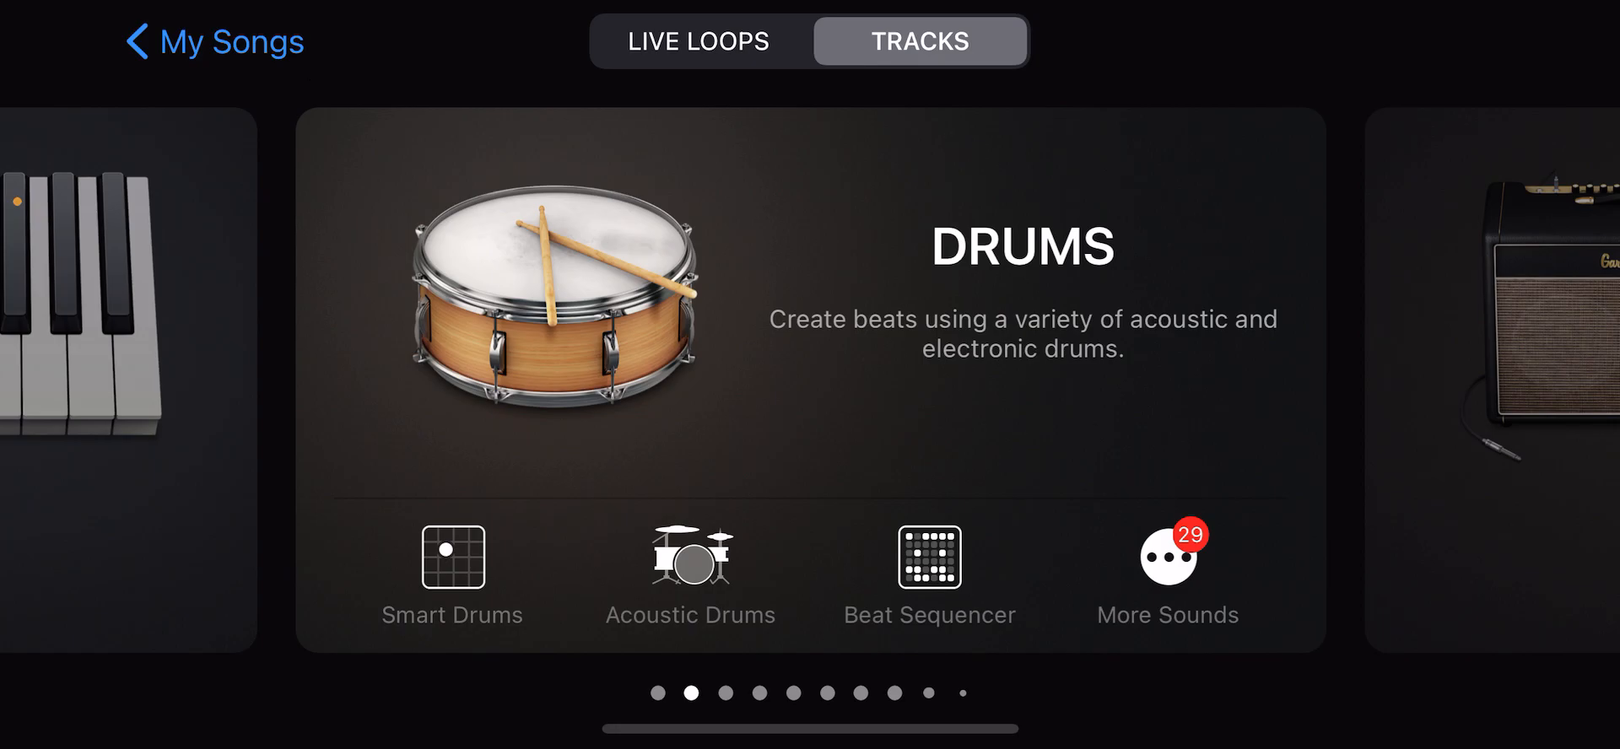
- Select Smart Drums on the Drums page of the Tracks browser
click(452, 571)
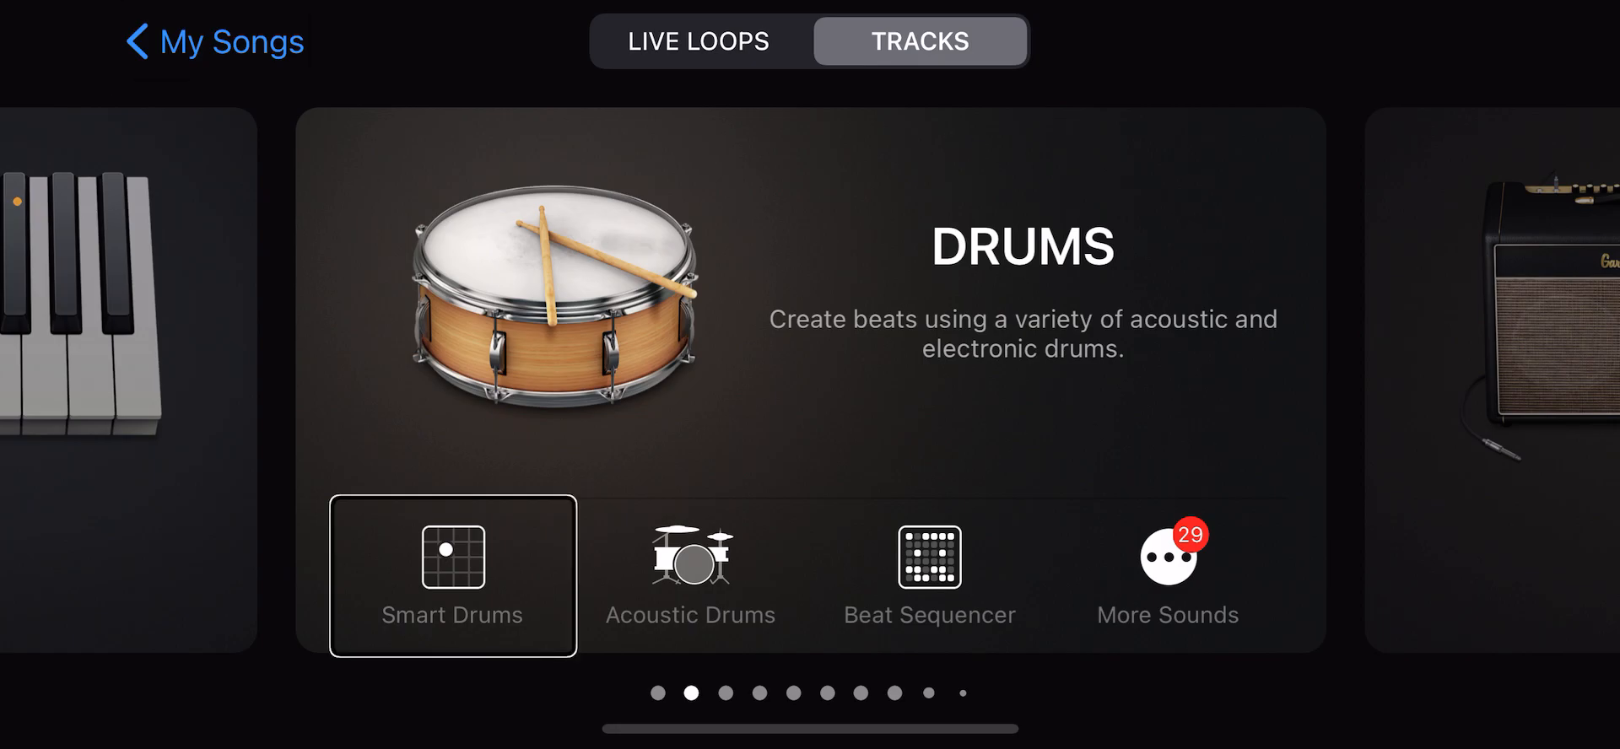
click(452, 577)
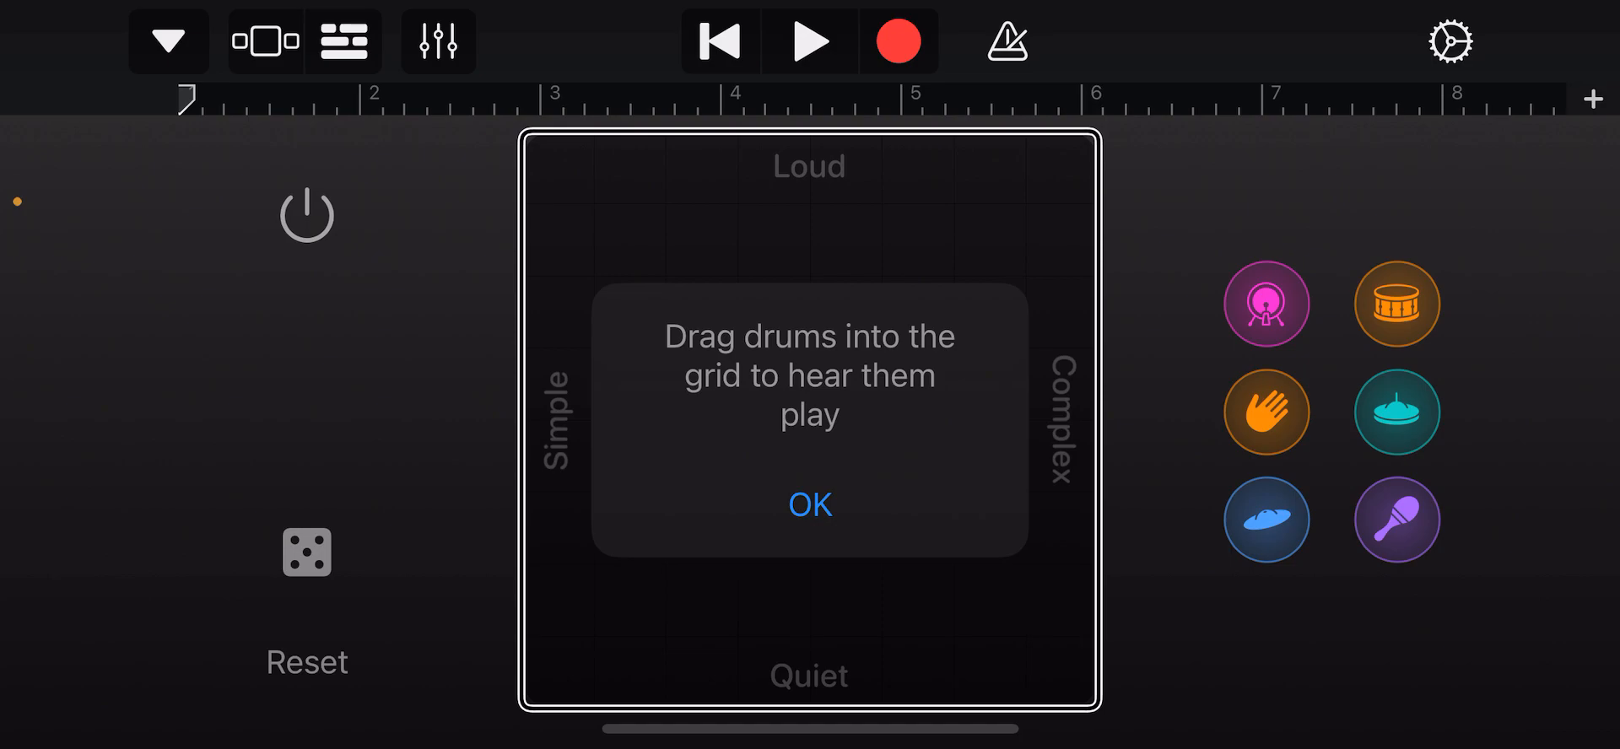
- Drag the kick, clap and snare from the tray into the grid's top loud row
click(1265, 303)
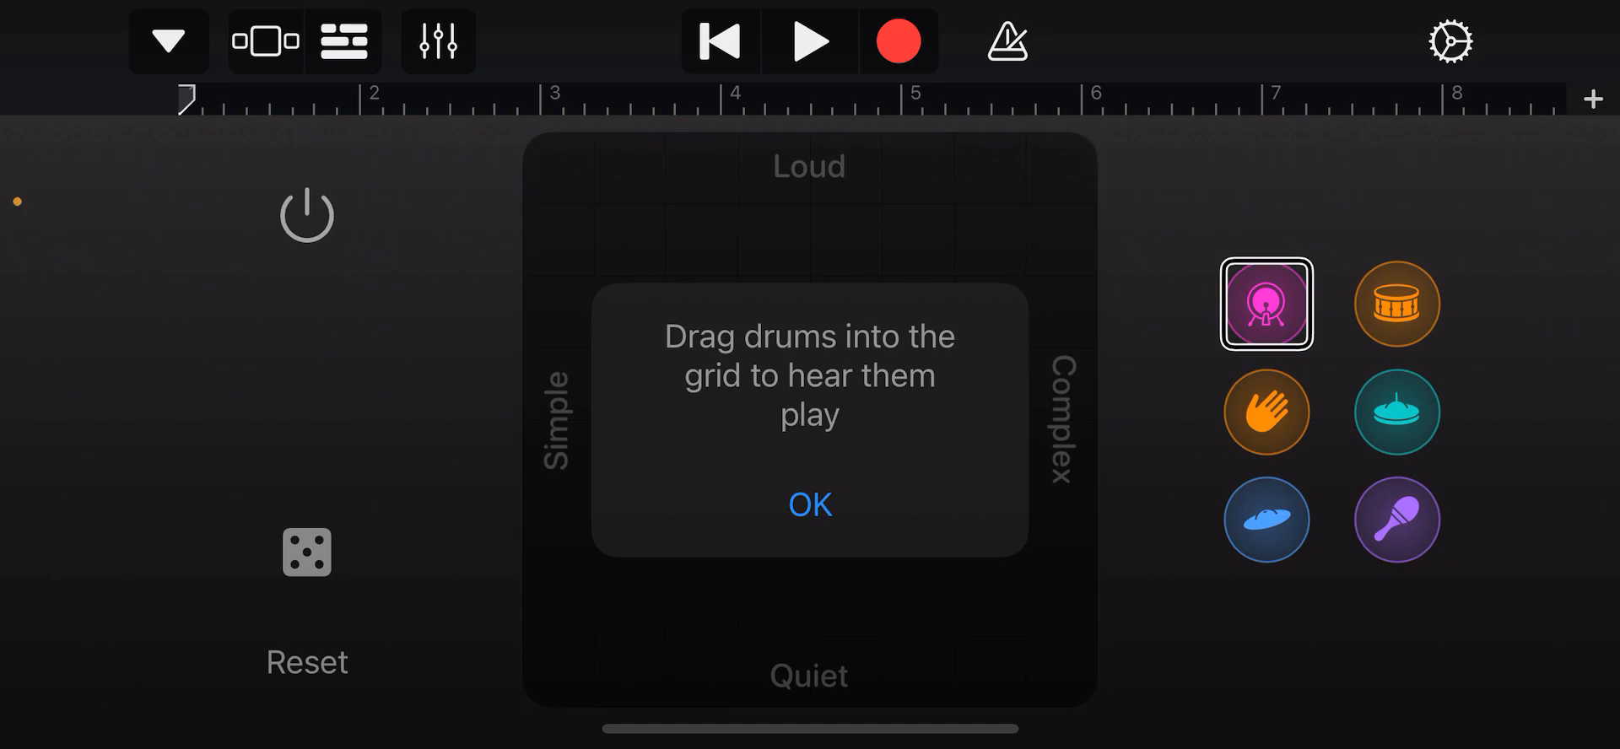
drag(1266, 302, 1126, 262)
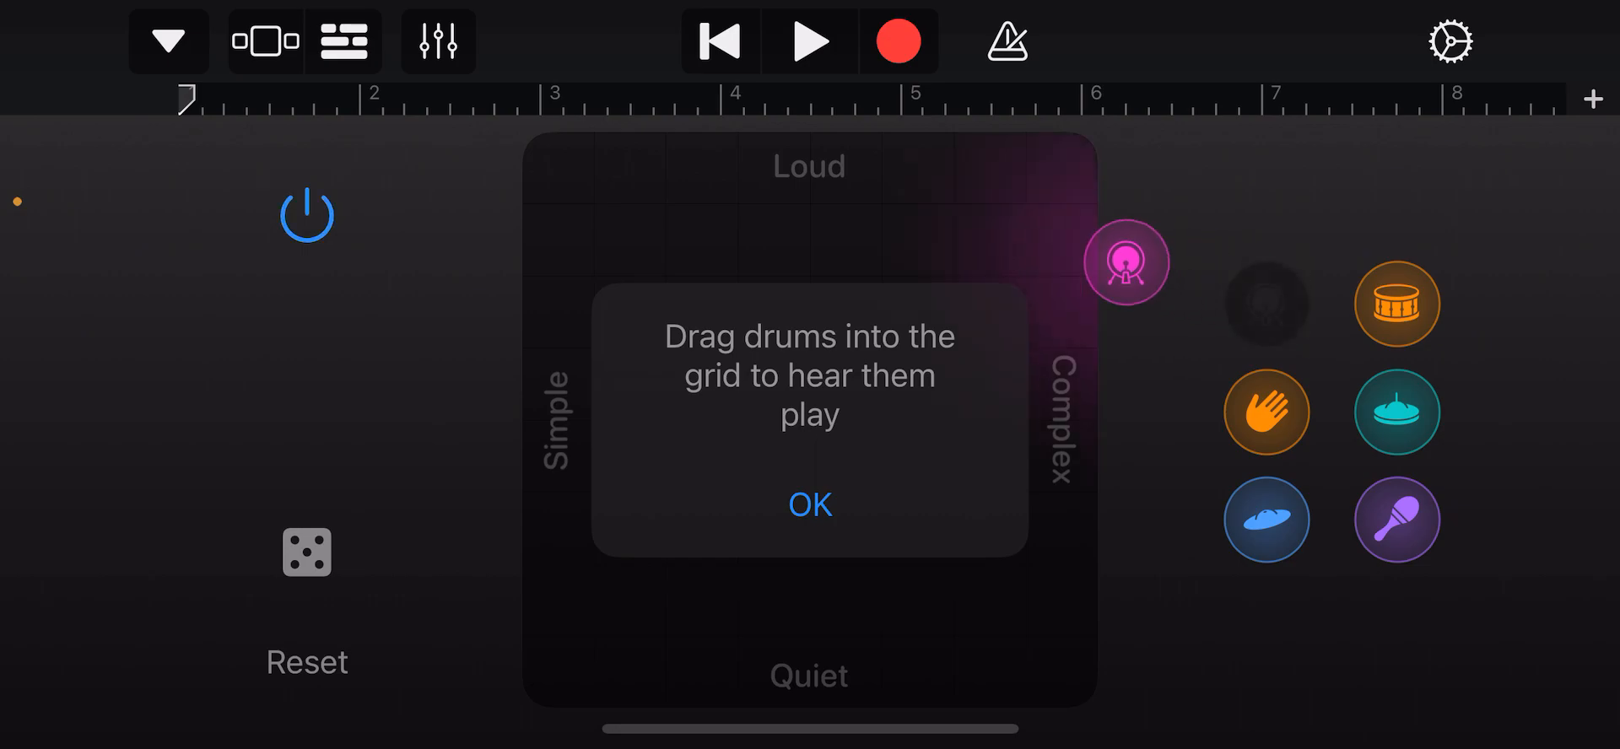
drag(1127, 261, 625, 239)
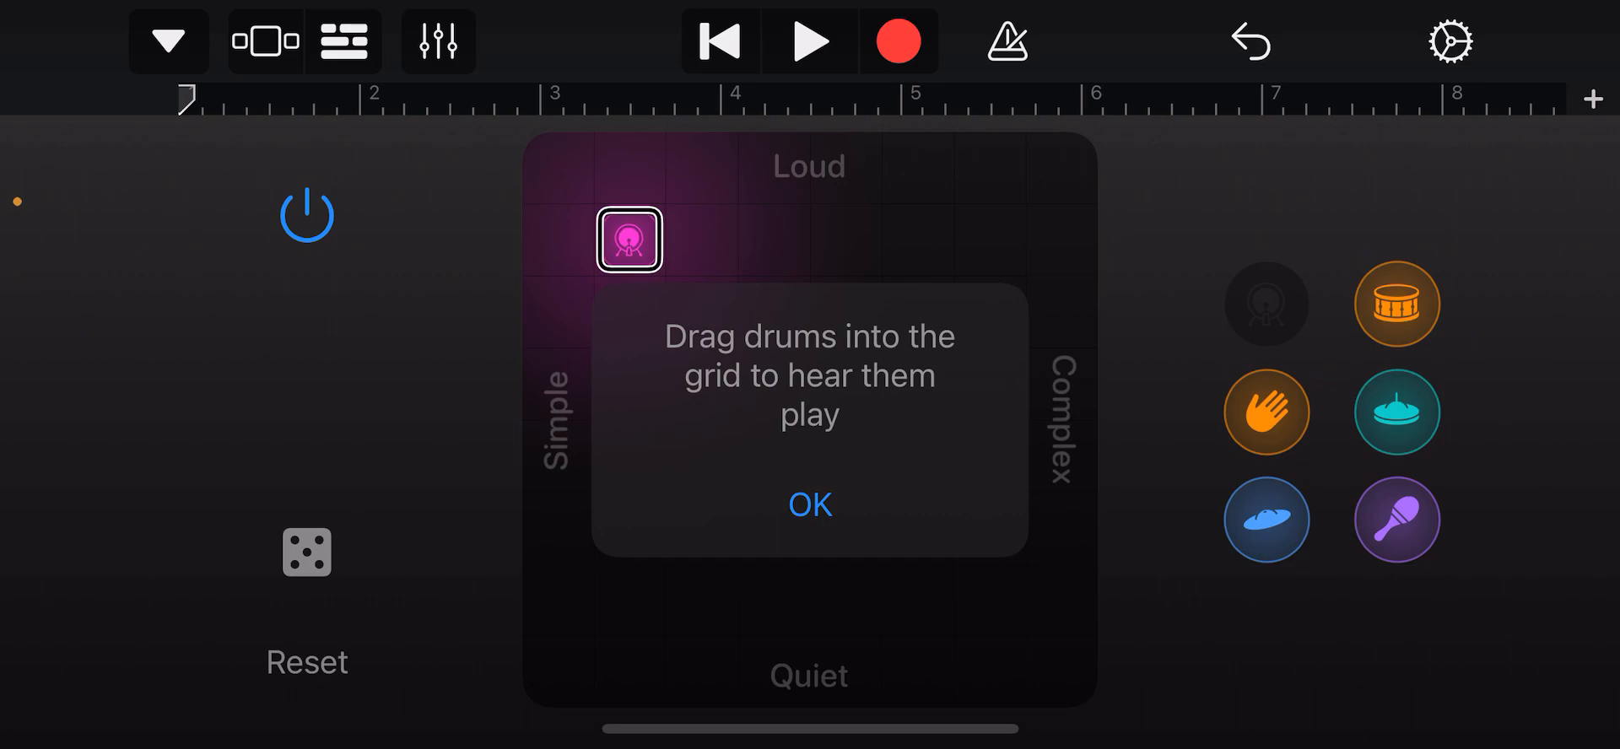
click(1266, 413)
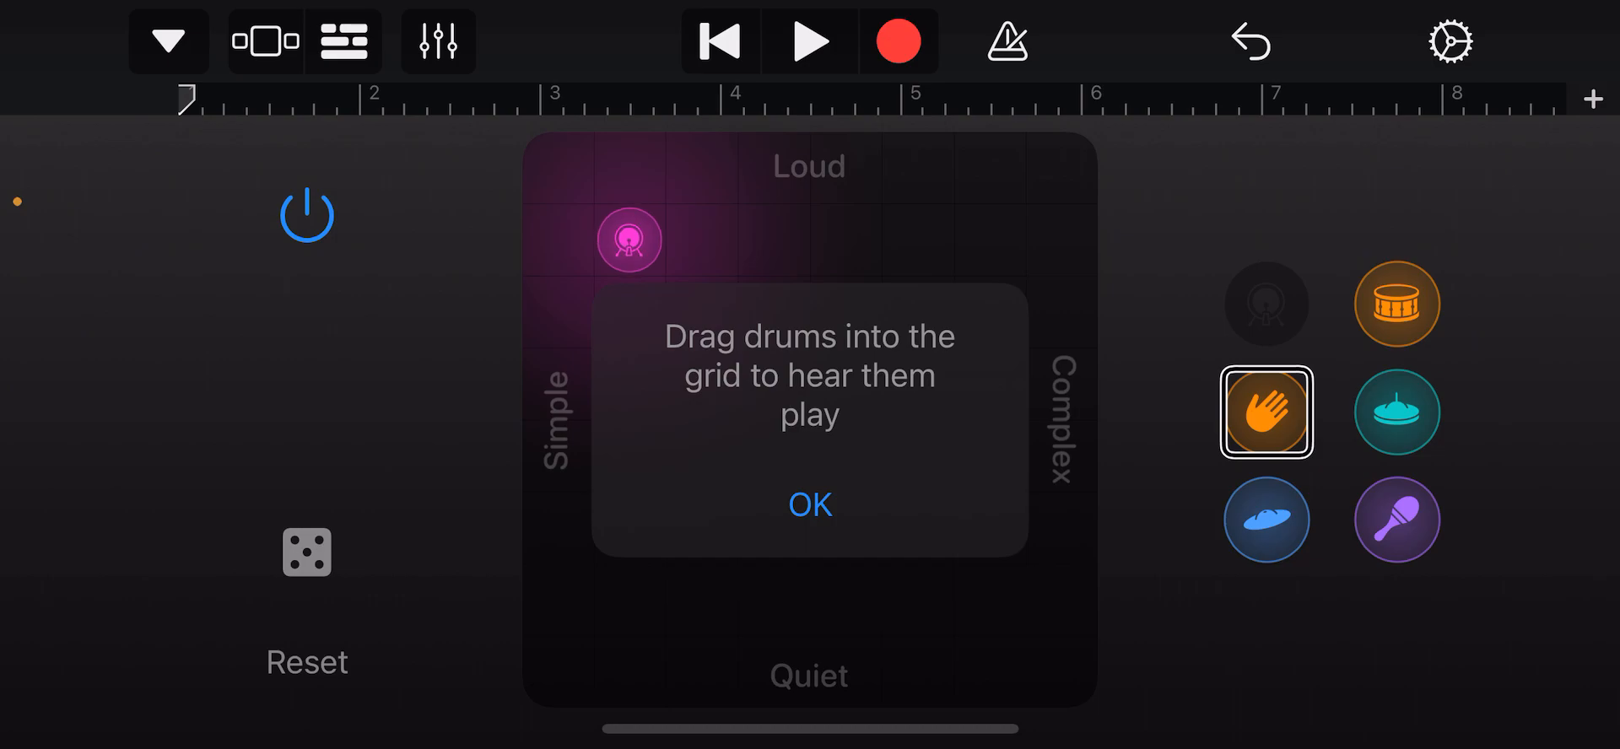
drag(1265, 412, 773, 241)
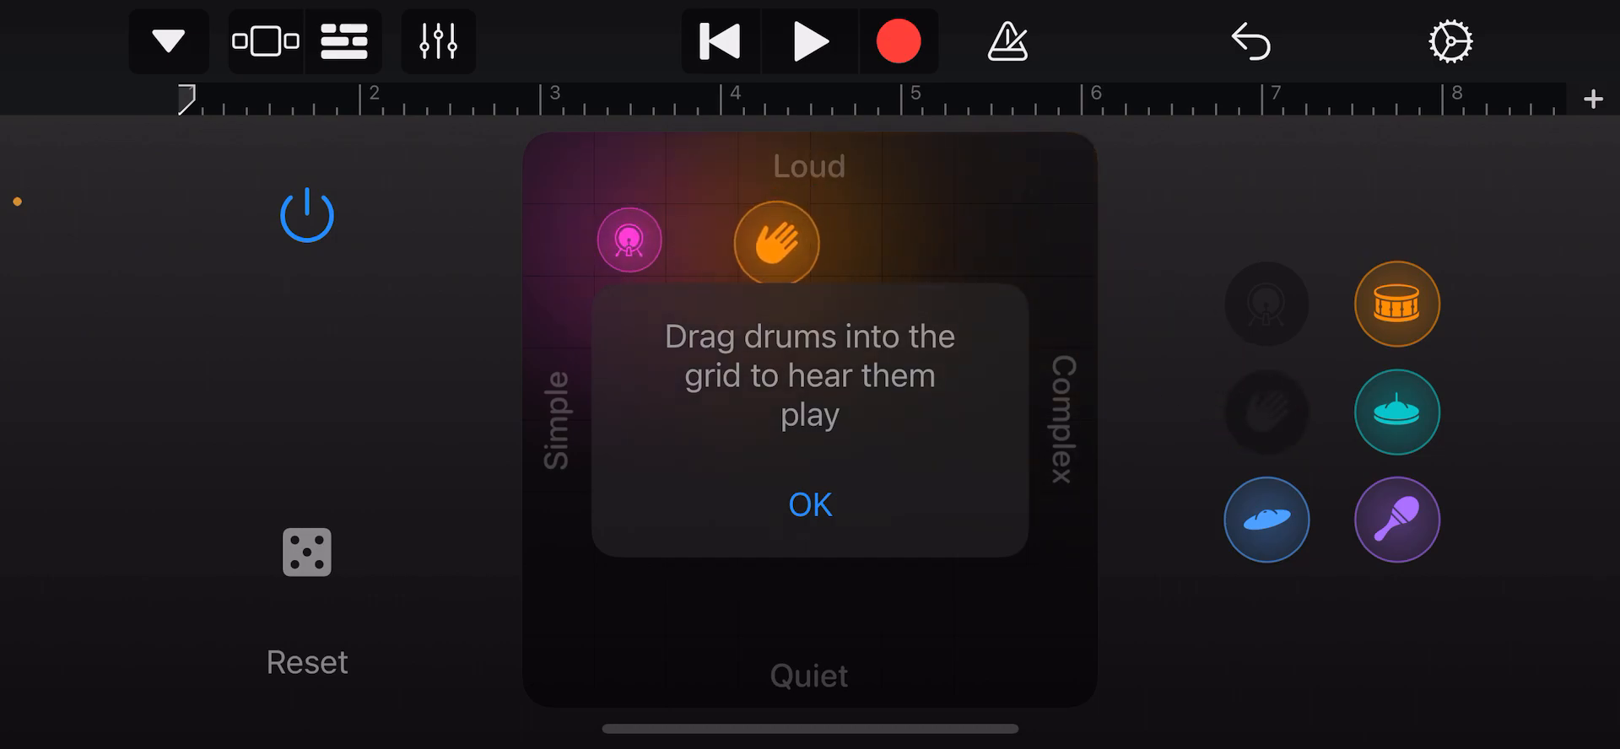
click(773, 240)
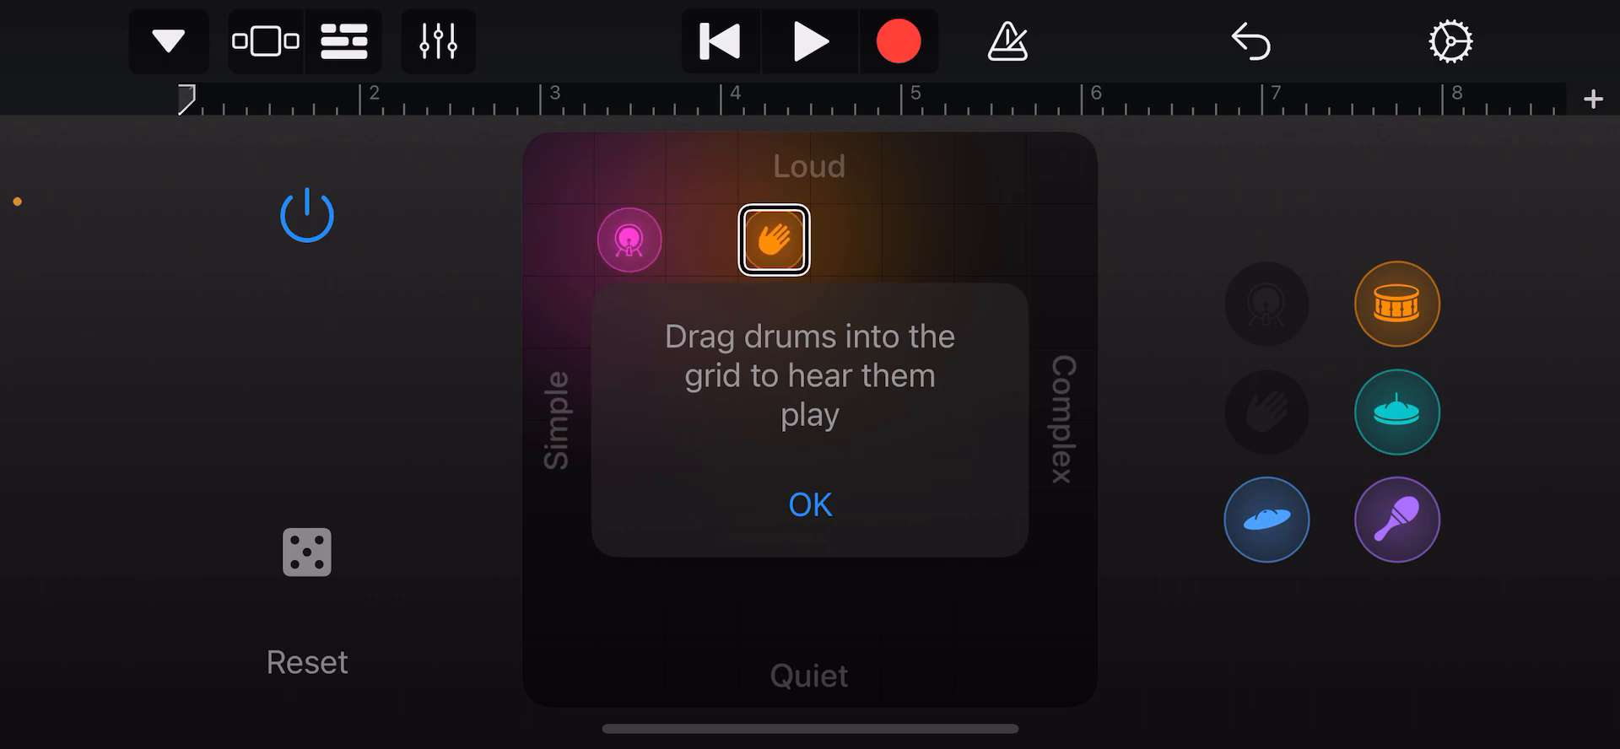
click(1397, 303)
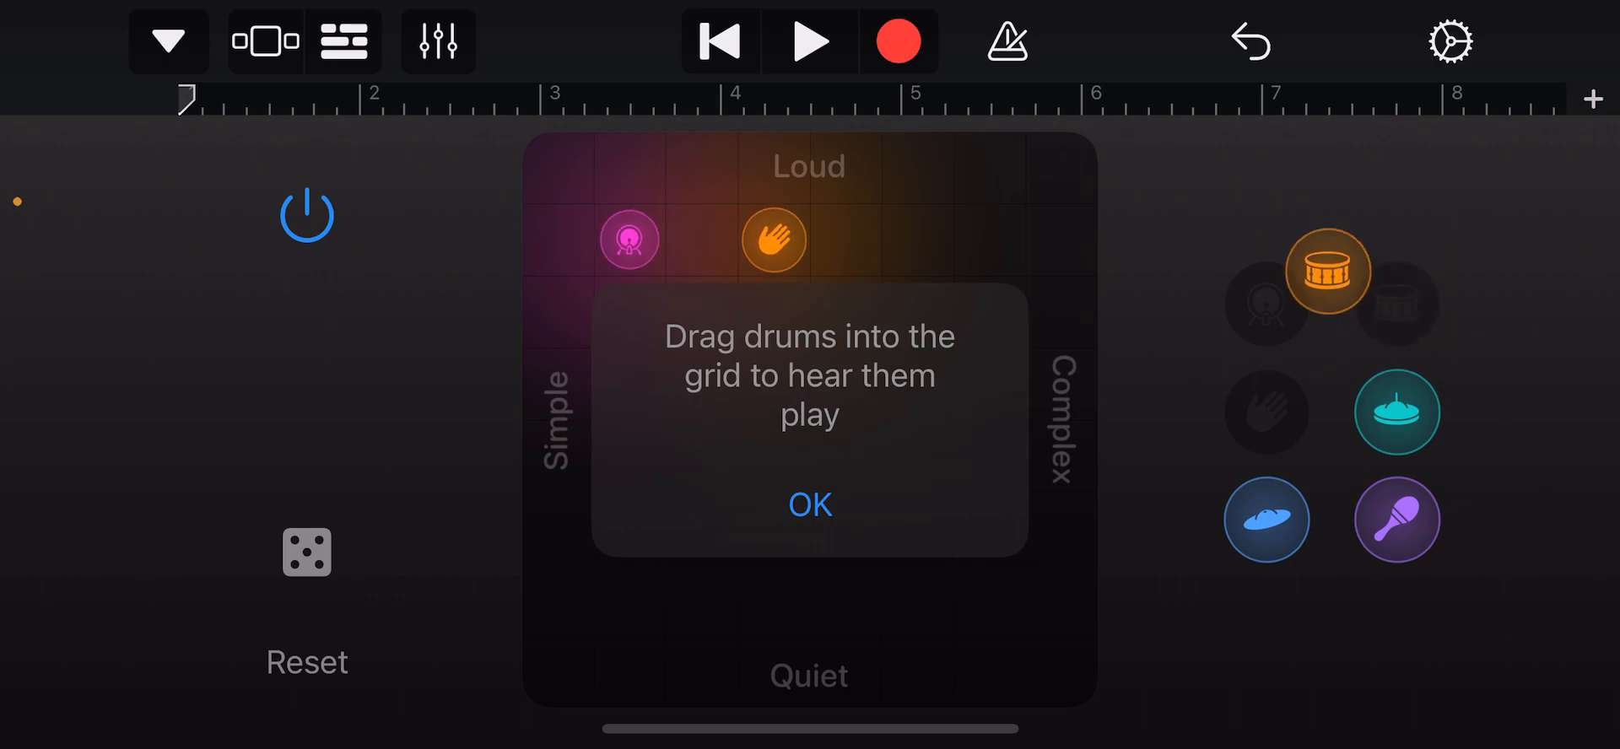
drag(1329, 271, 916, 240)
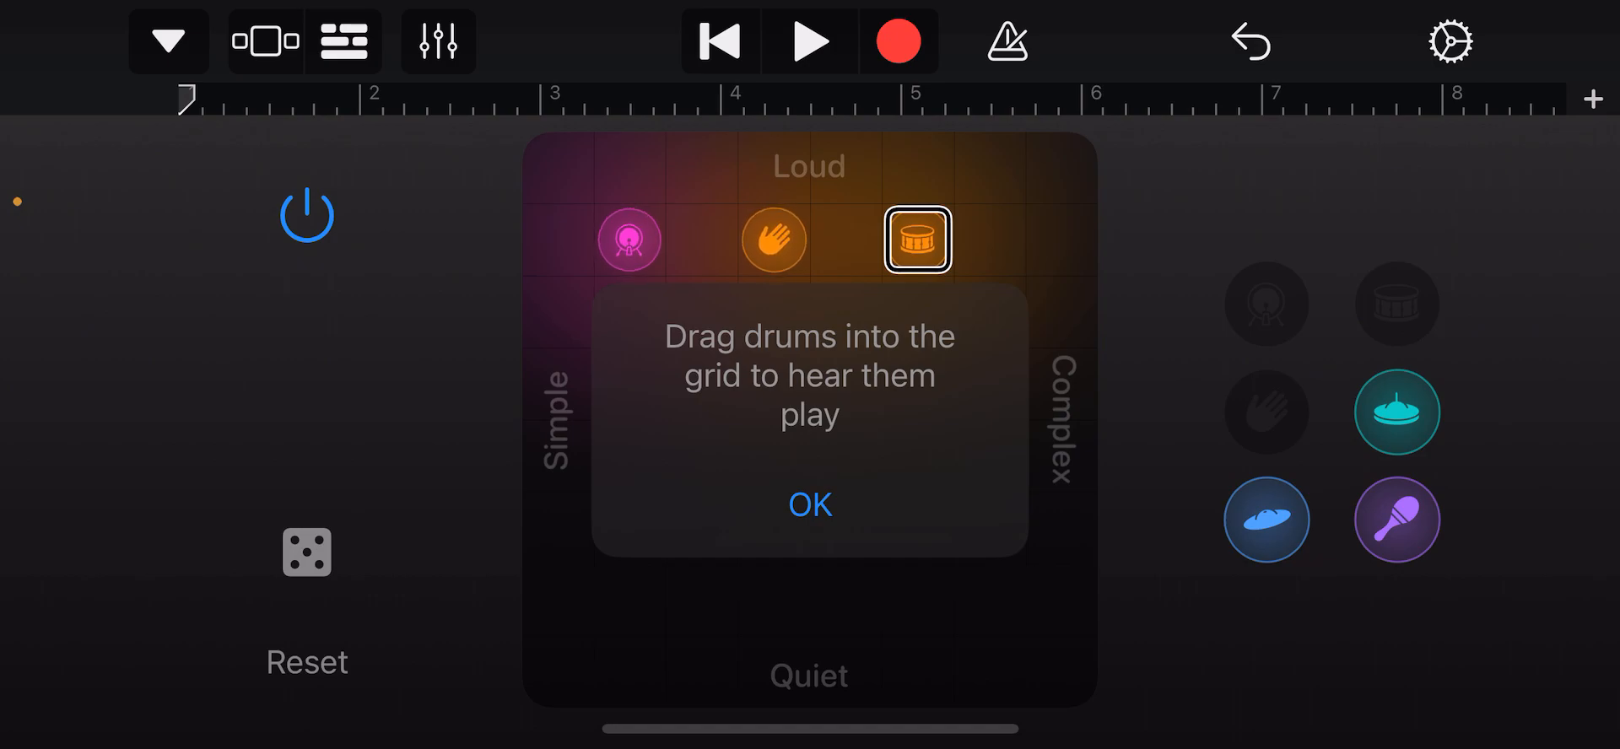
click(916, 240)
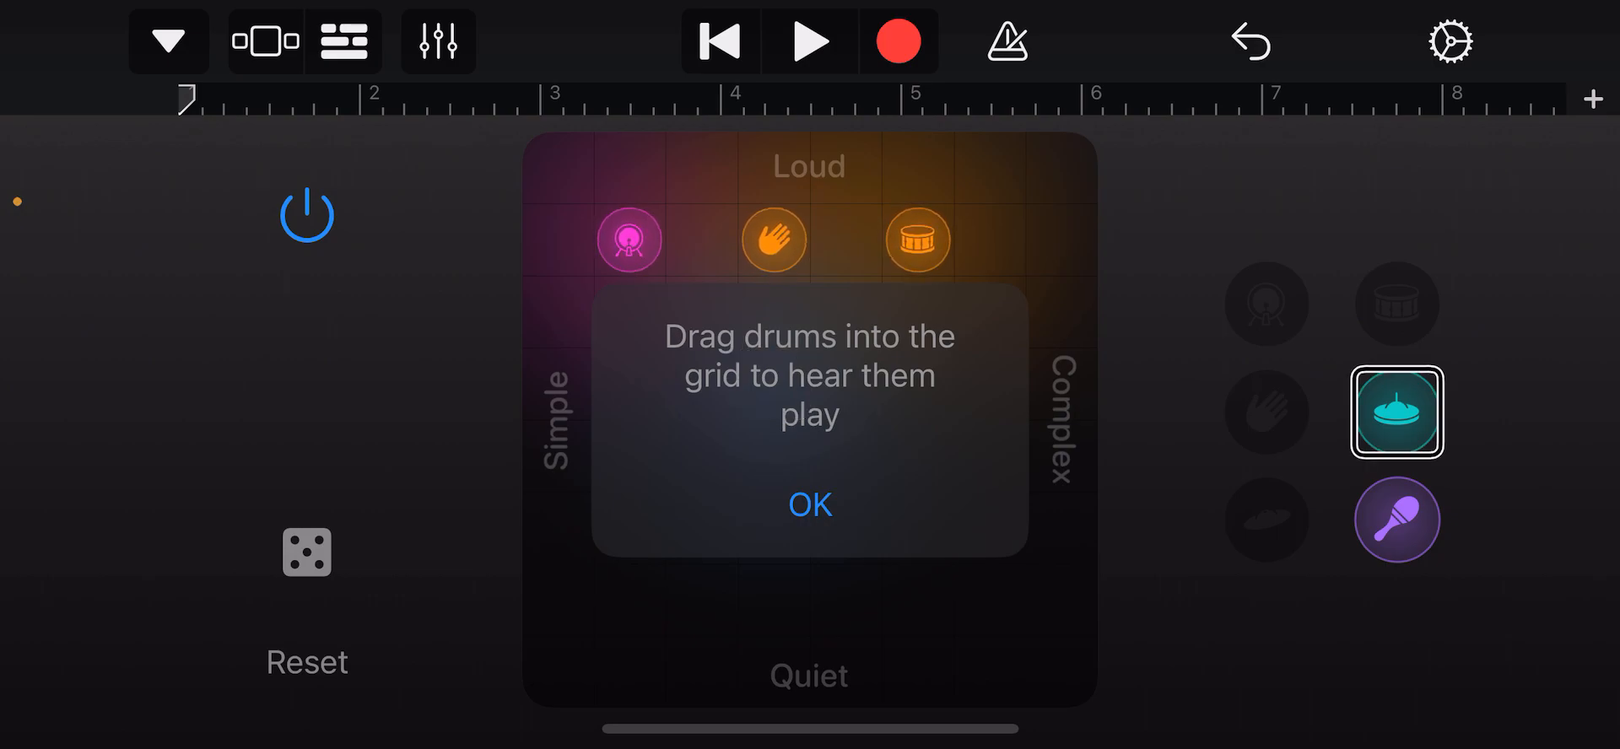
- Drag the cymbal into the top row between the kick and the clap
drag(1398, 410, 883, 169)
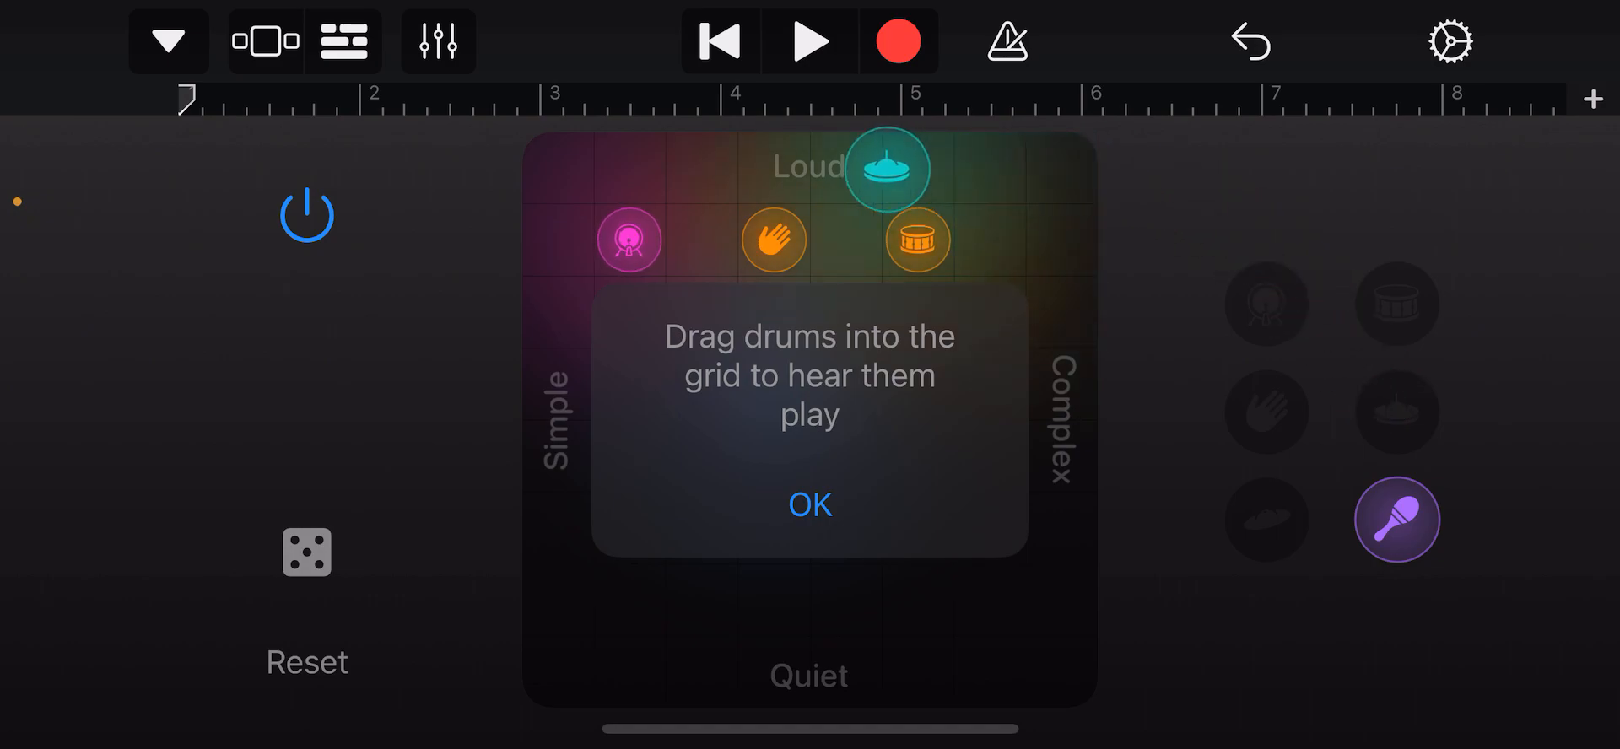
drag(883, 167, 702, 239)
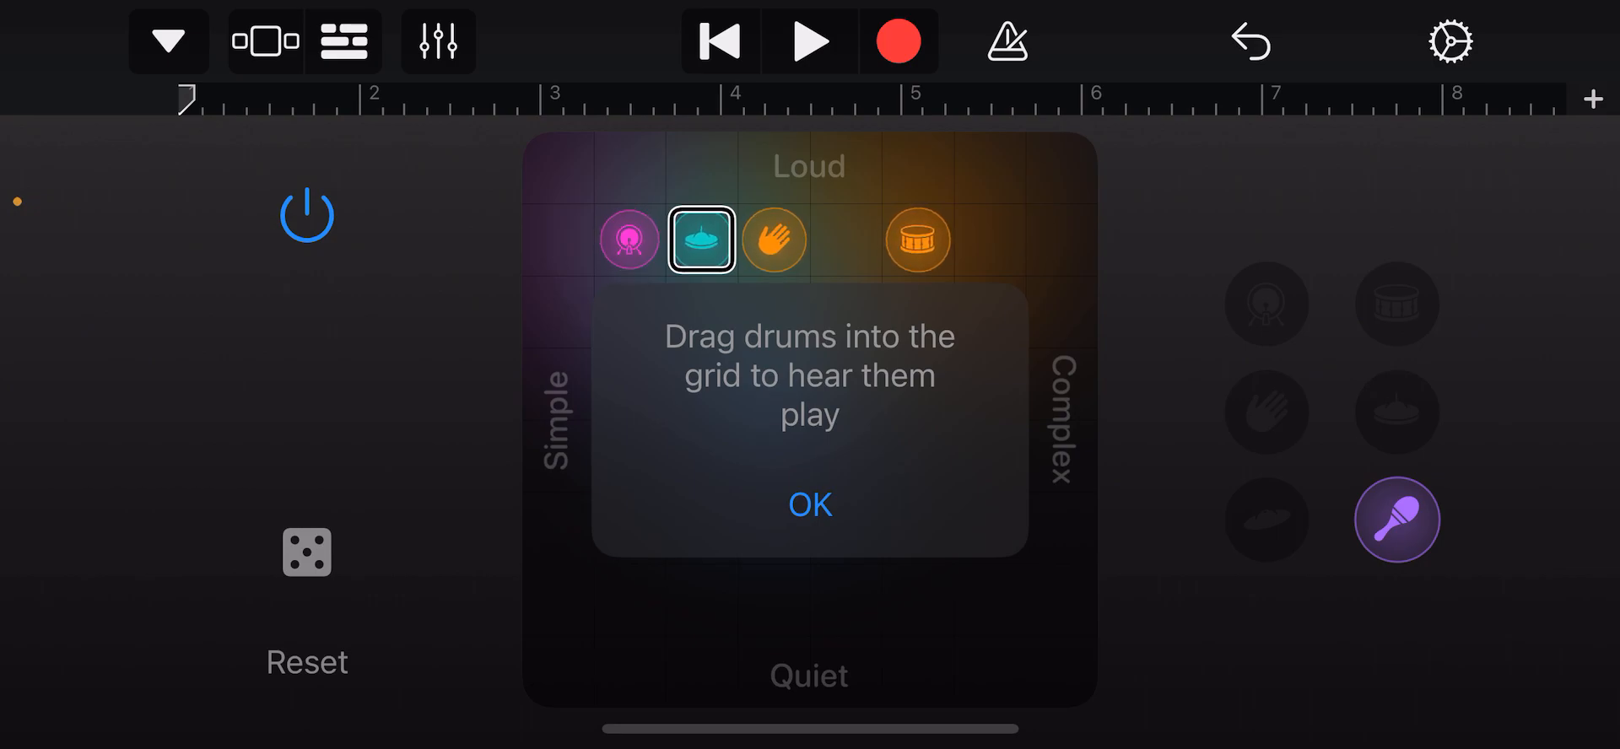
click(1397, 520)
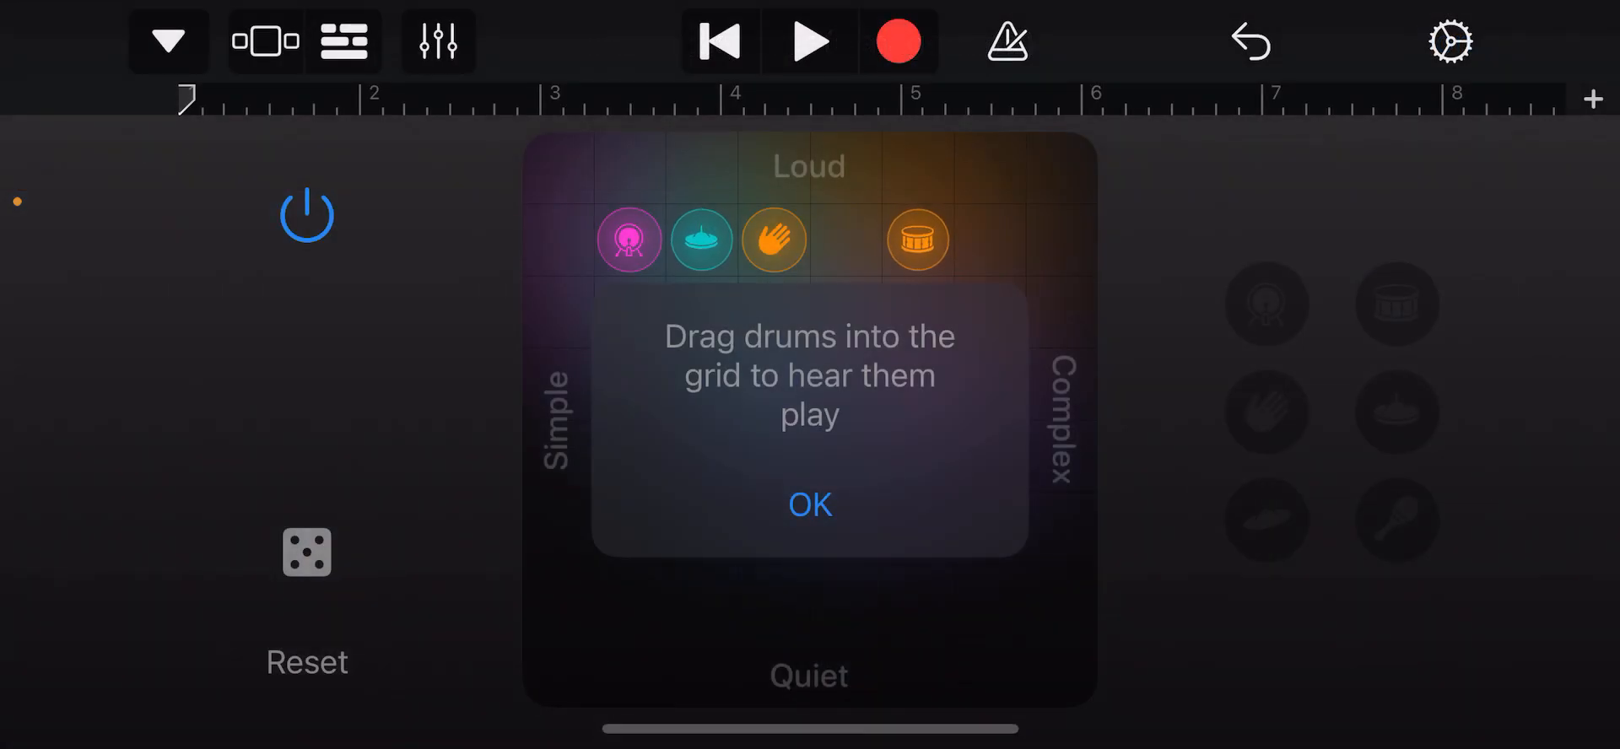
- Play the Smart Drums beat, toggle the metronome, and go back to the instrument browser
click(897, 41)
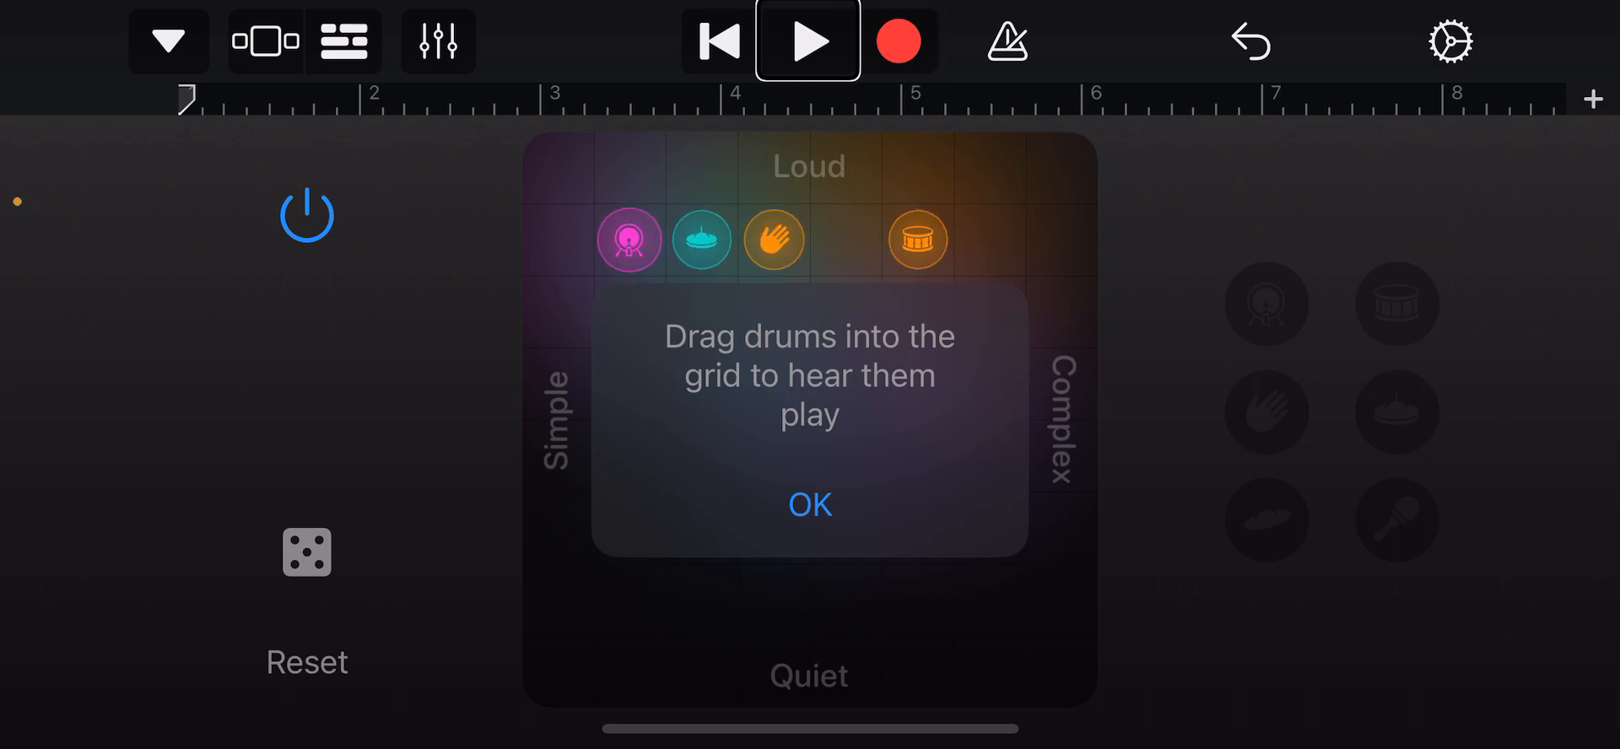
click(1004, 41)
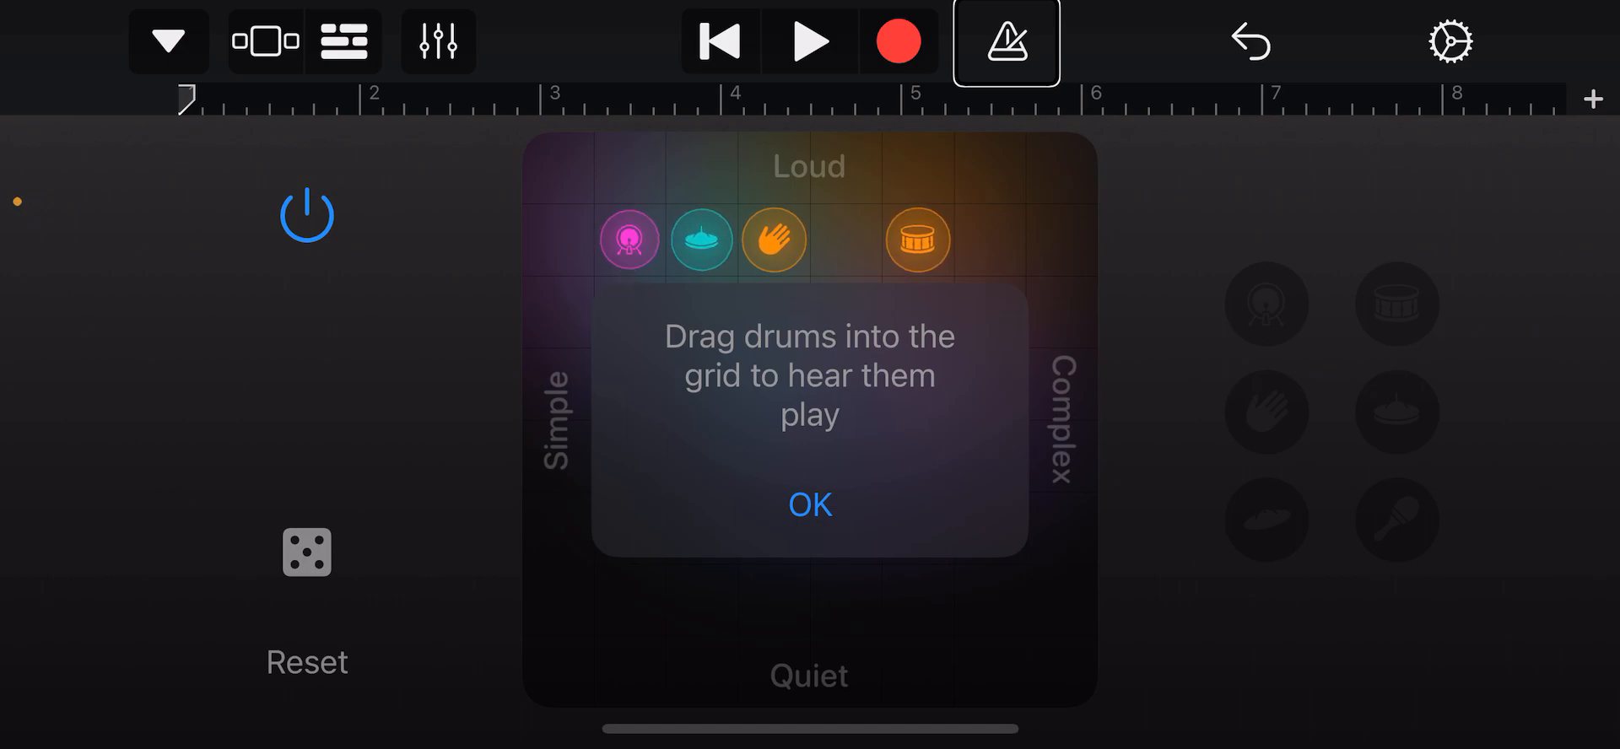
click(264, 42)
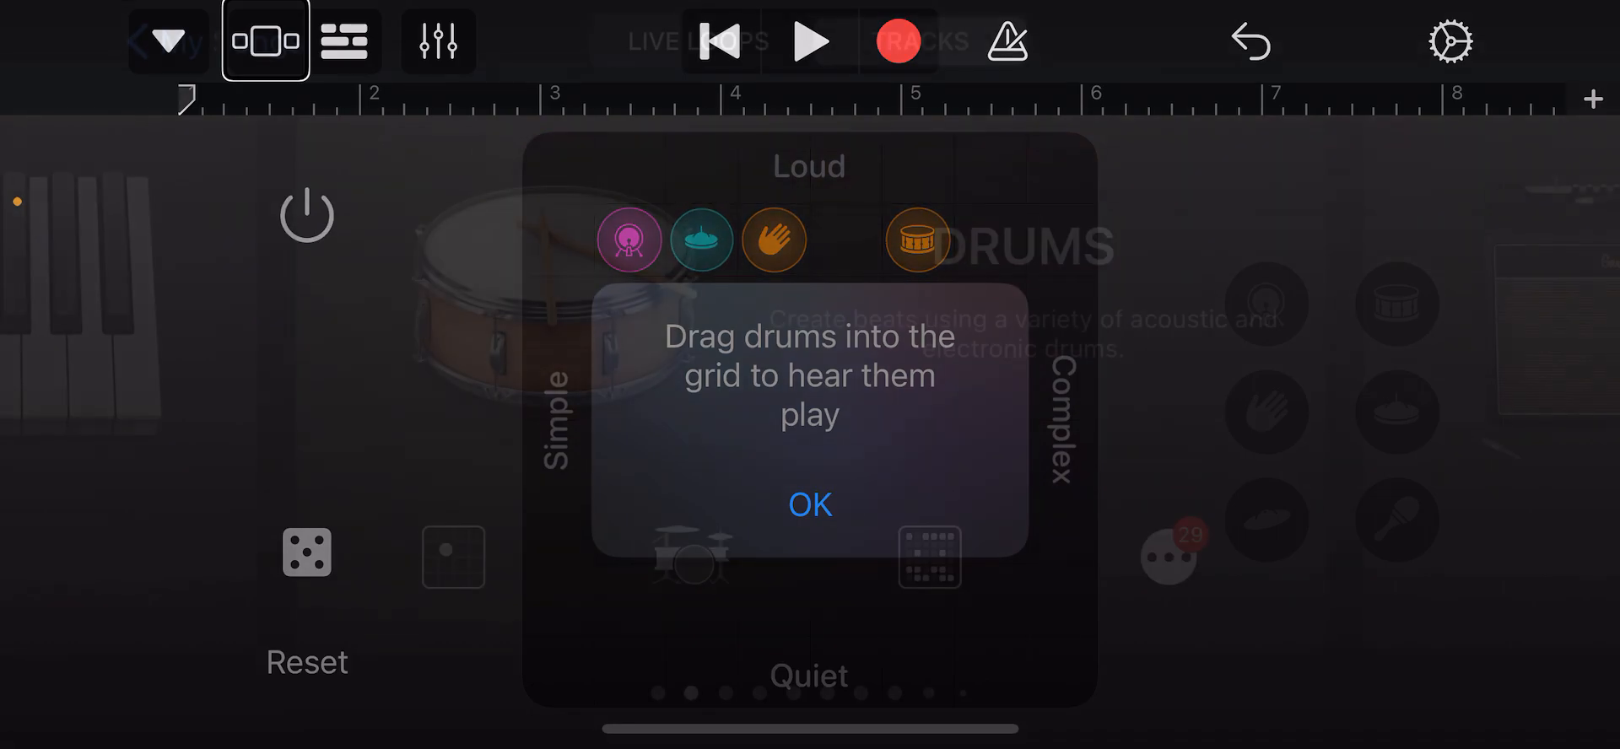
click(809, 504)
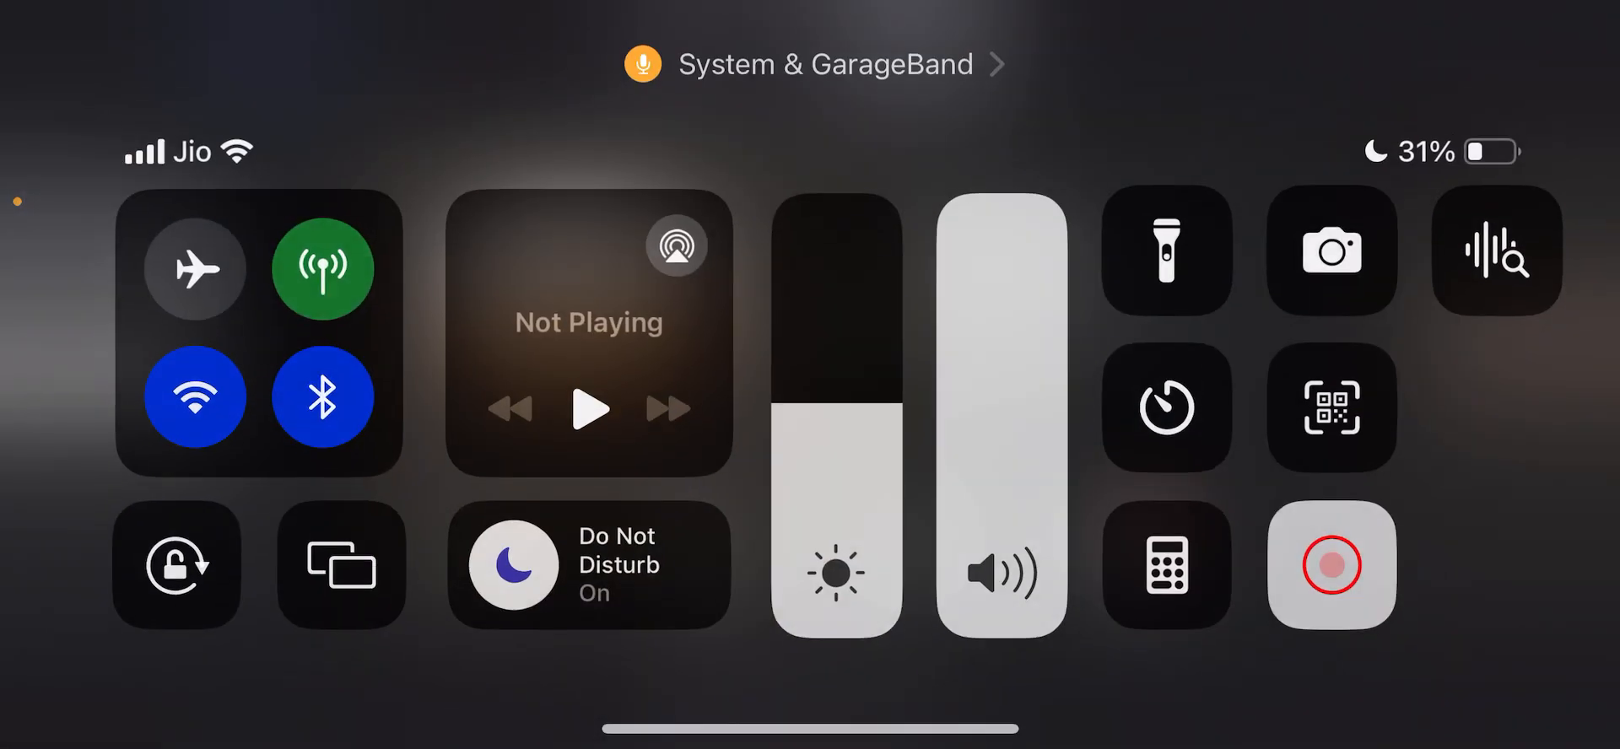
- Tap the Do Not Disturb tile in Control Center so it shows as on
click(589, 565)
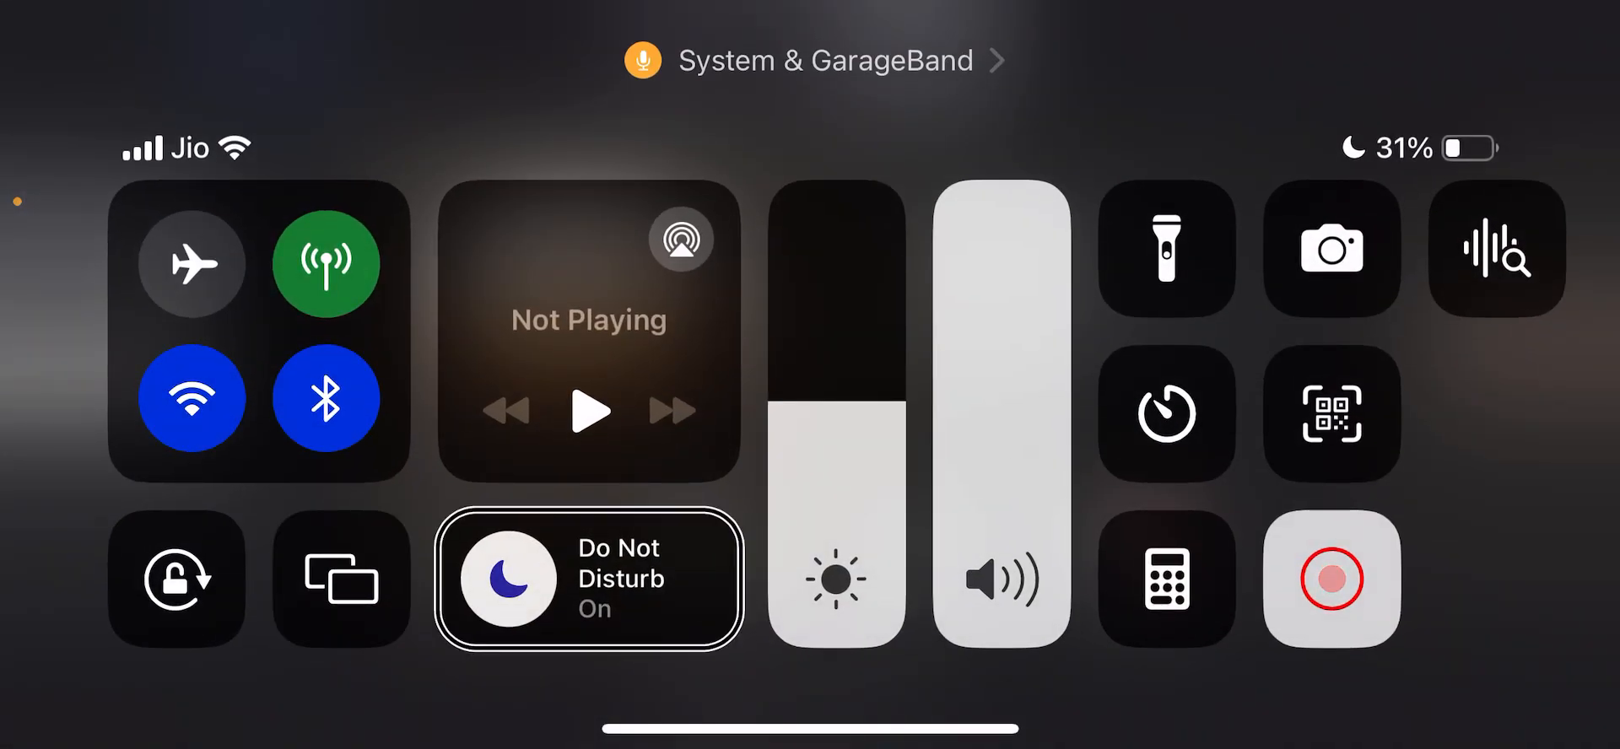